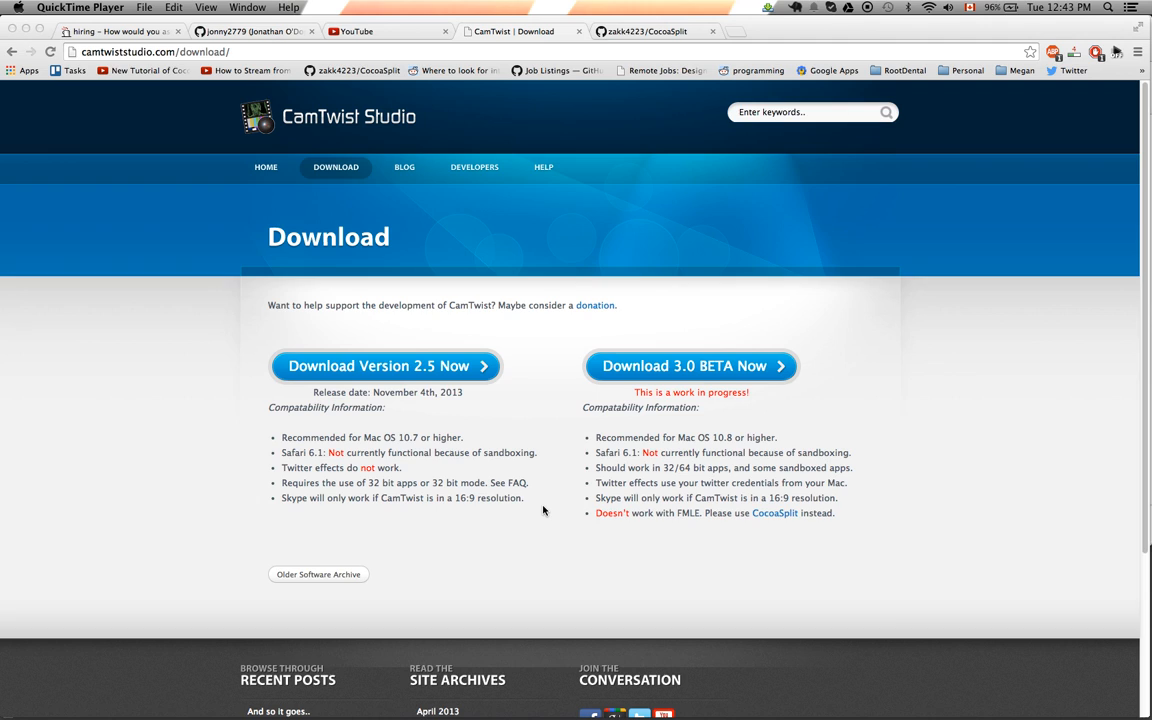
{"action": "mouse_move", "coordinate": [256, 123]}
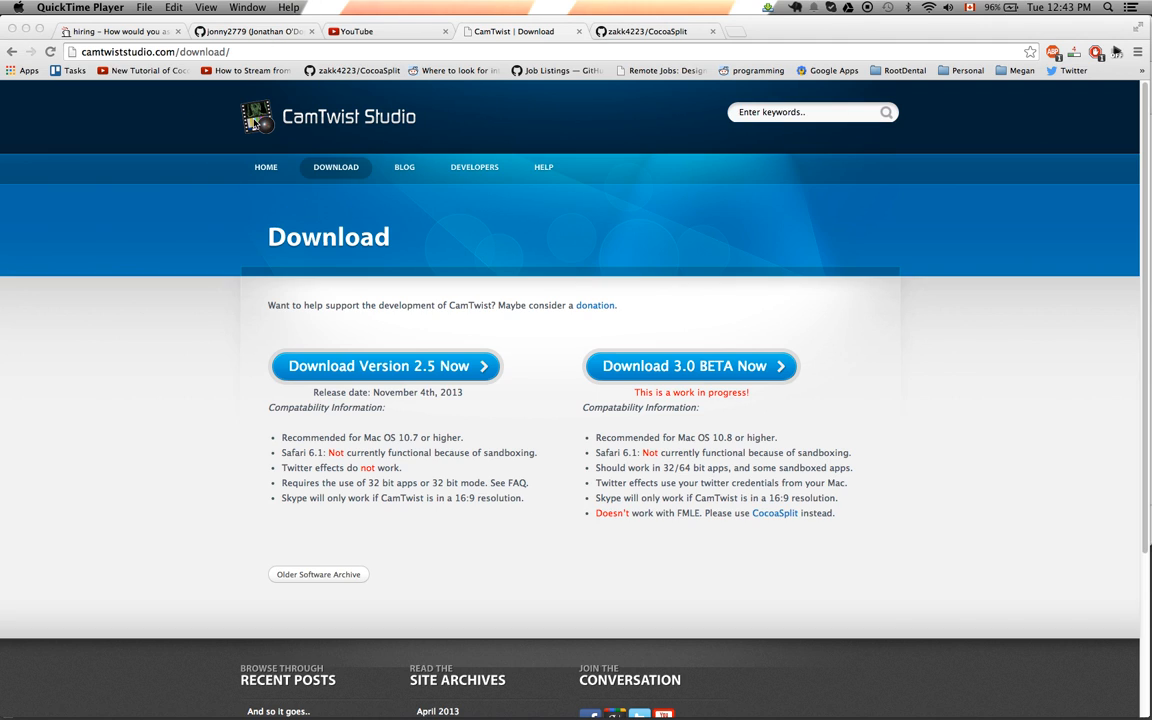
{"action": "mouse_move", "coordinate": [320, 120]}
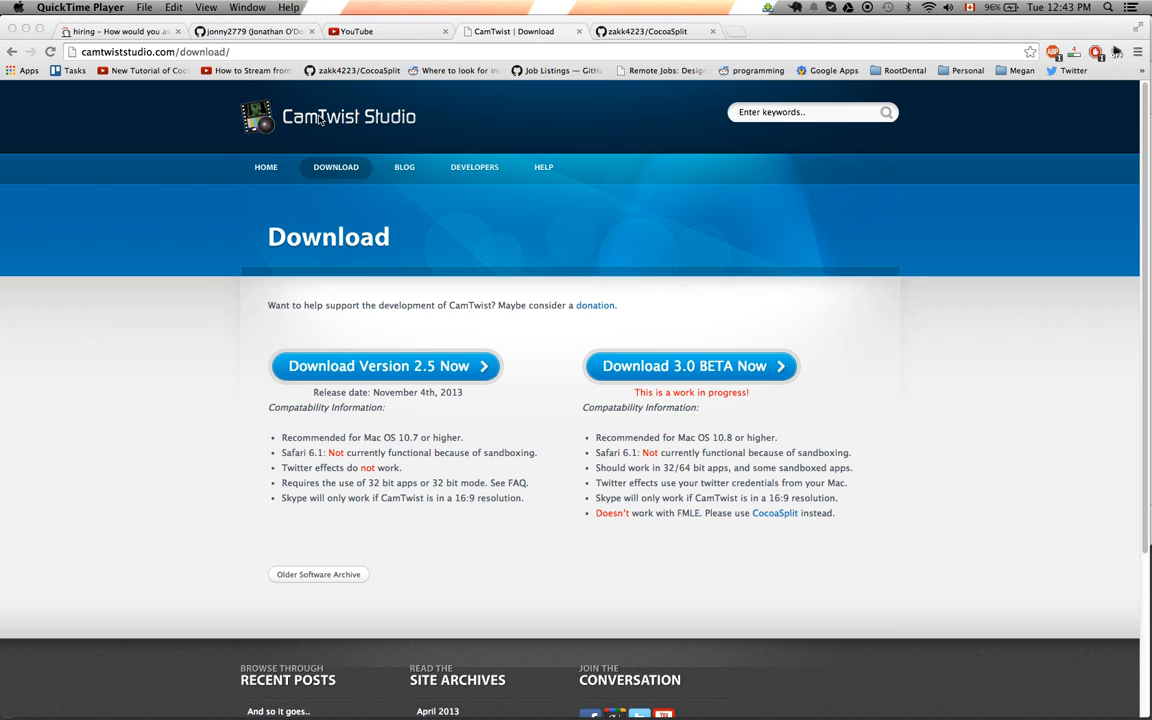
{"action": "mouse_move", "coordinate": [612, 517]}
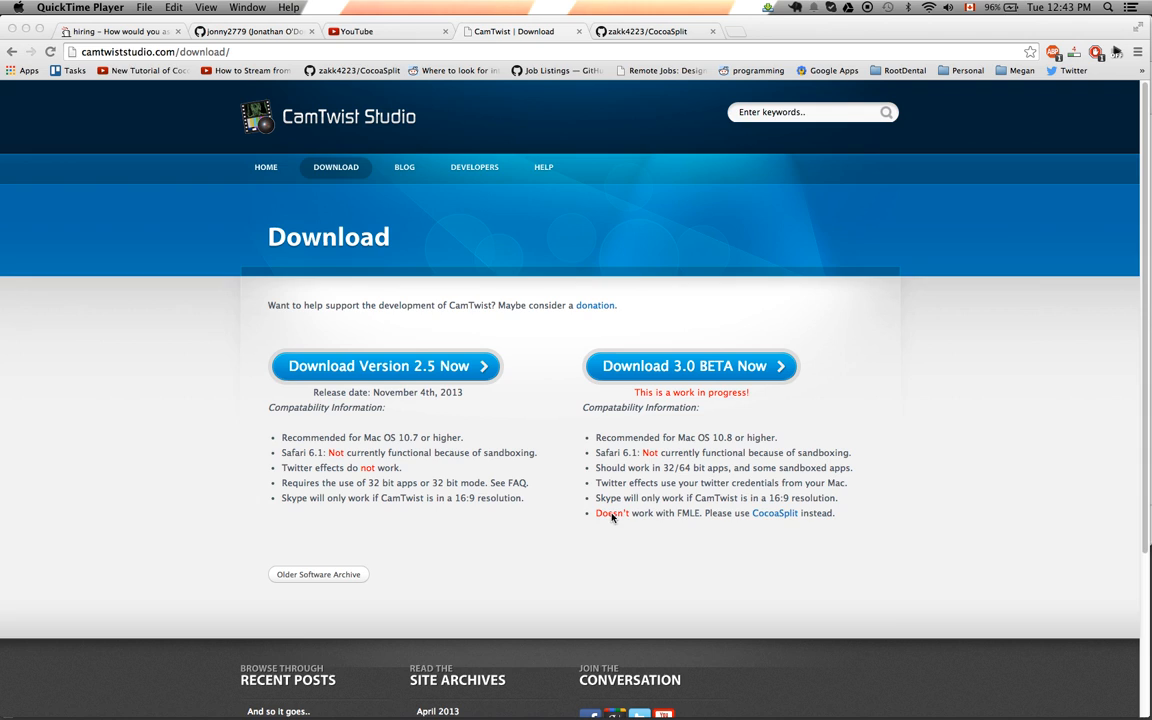
{"action": "mouse_move", "coordinate": [690, 519]}
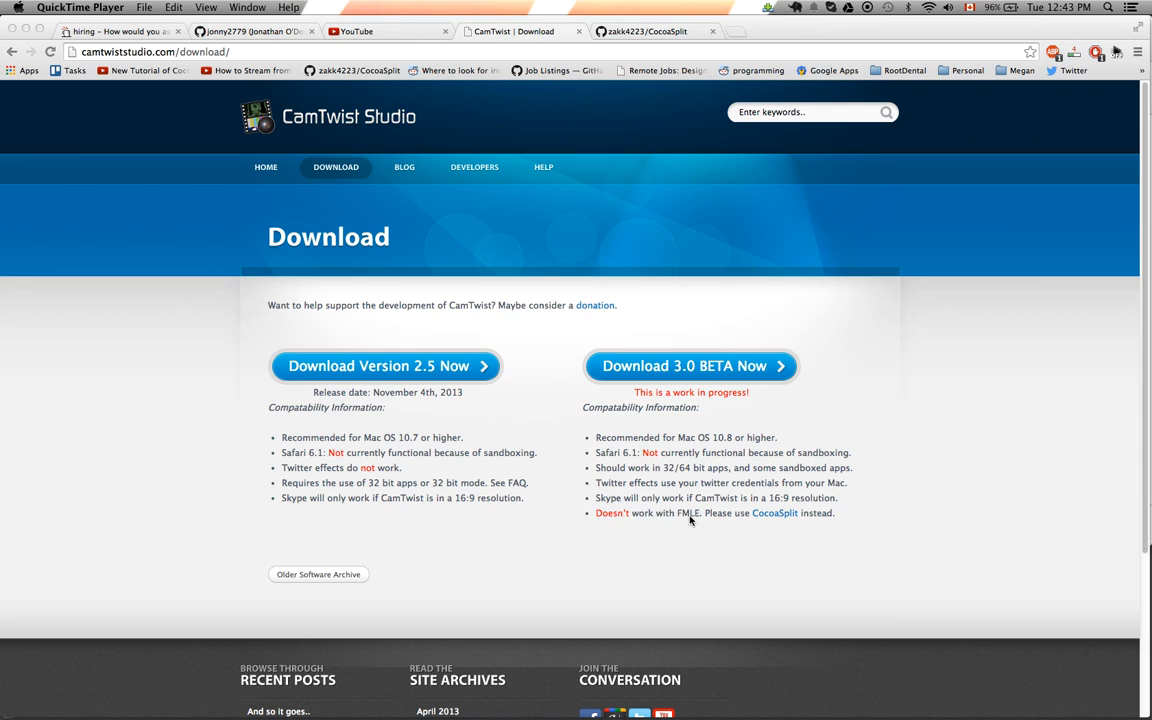
{"action": "mouse_move", "coordinate": [752, 540]}
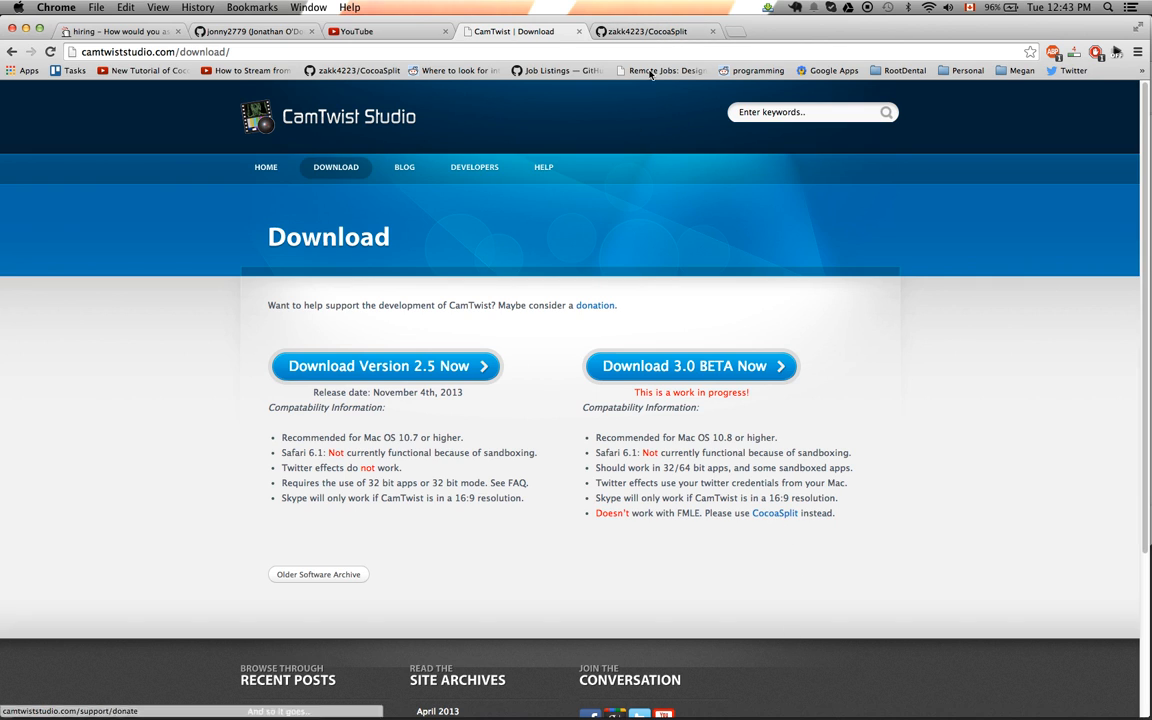
Read the zakk4223/CocoaSplit README and follow its 'BINARIES HERE' link to the download page.
{"action": "left_click", "coordinate": [655, 31]}
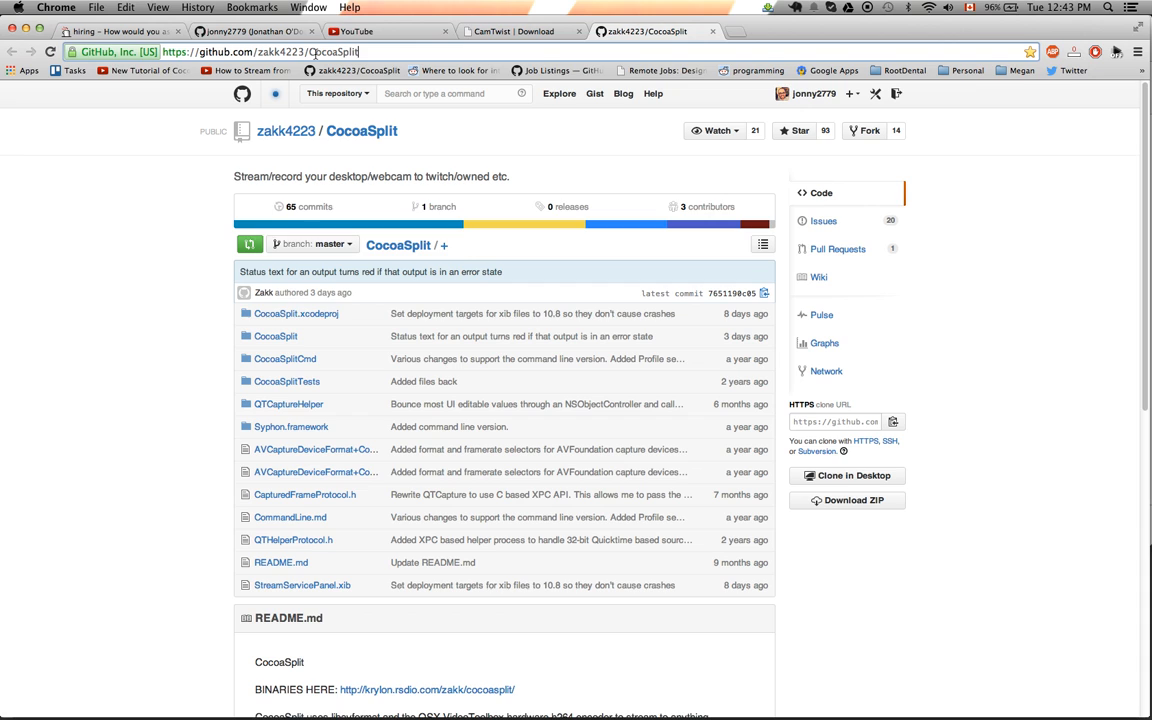
{"action": "scroll", "scroll_direction": "down", "scroll_amount": 3}
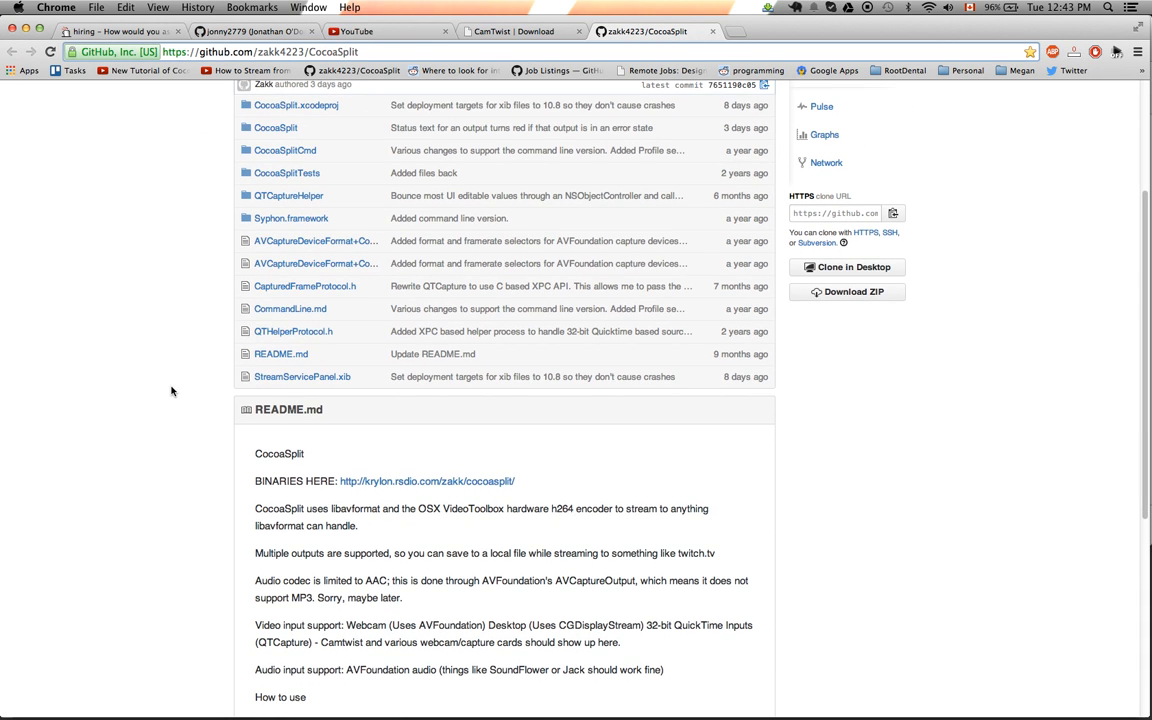
{"action": "scroll", "scroll_direction": "down", "scroll_amount": 3}
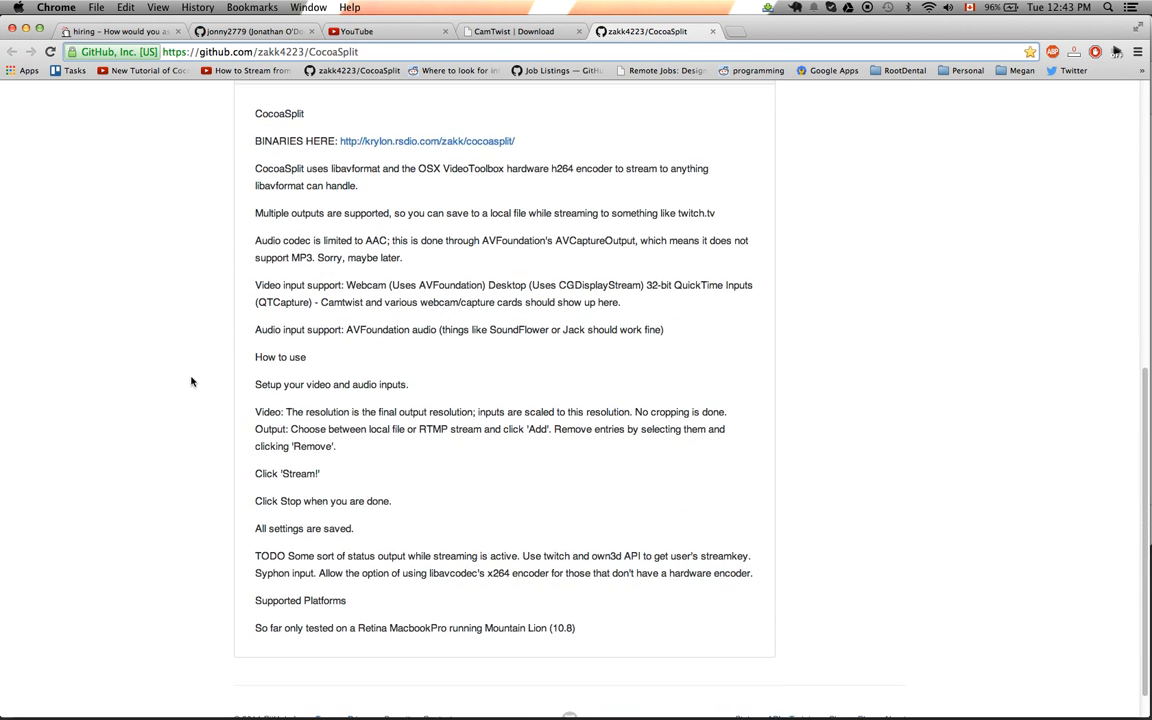
{"action": "left_click", "coordinate": [428, 140]}
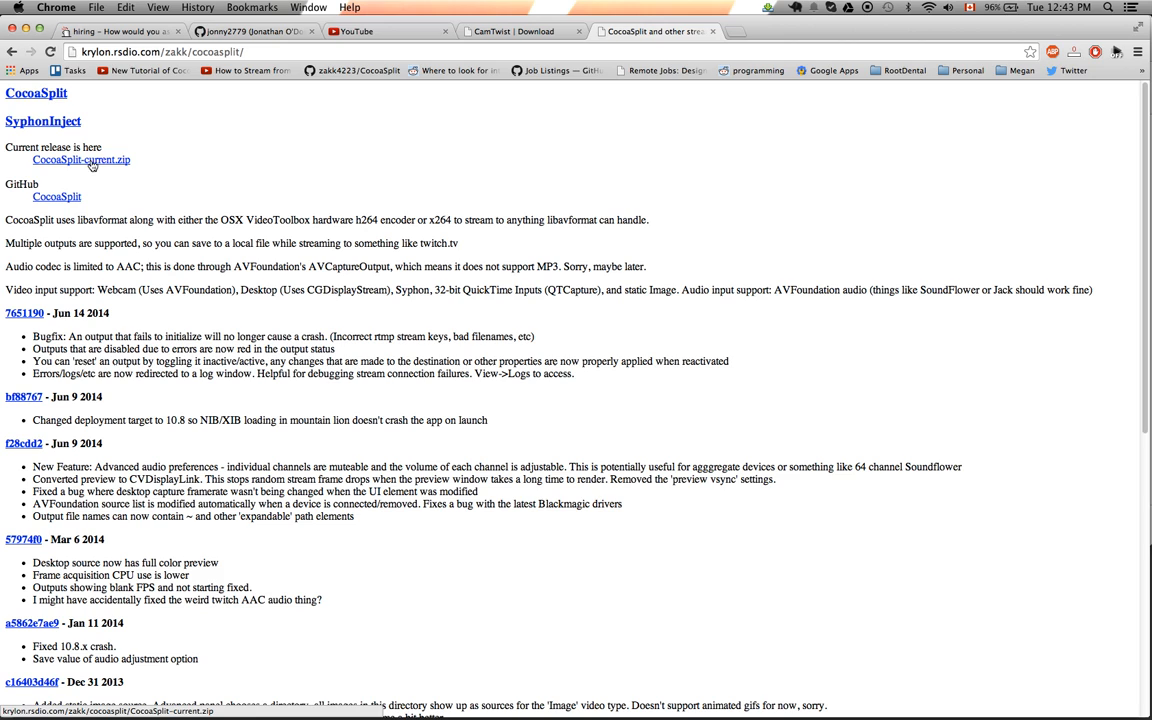
{"action": "mouse_move", "coordinate": [759, 690]}
{"action": "type", "text": "co"}
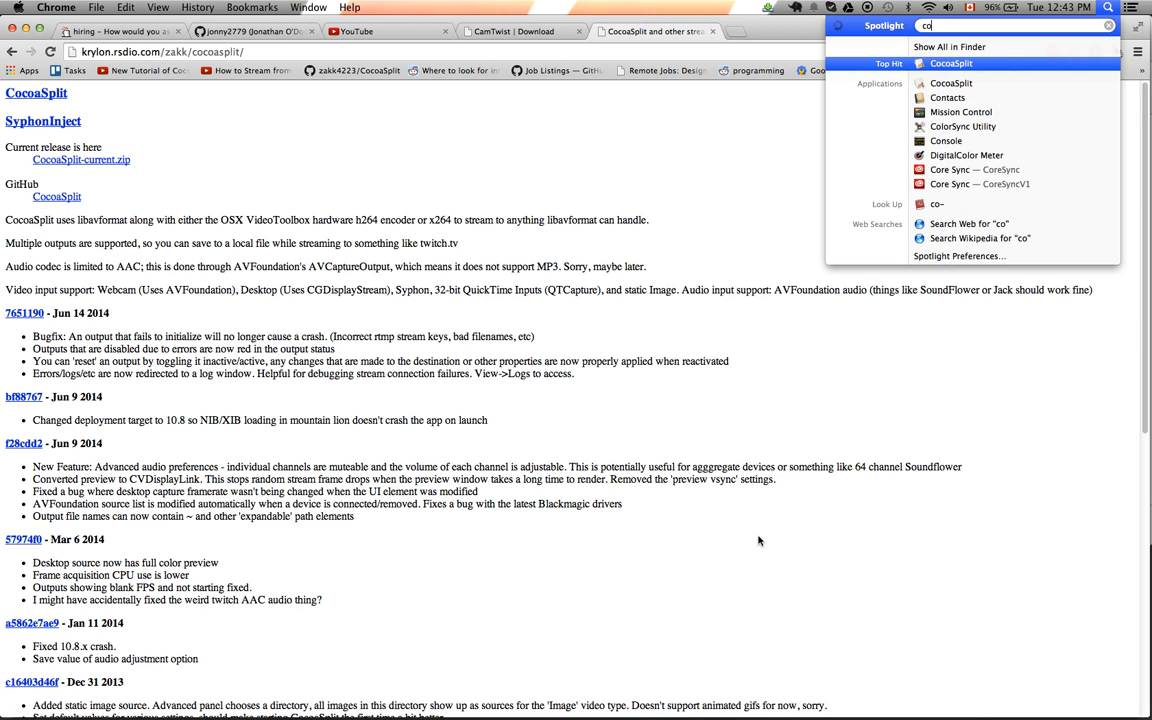
Launch CocoaSplit from the Spotlight top hit.
{"action": "left_click", "coordinate": [951, 62]}
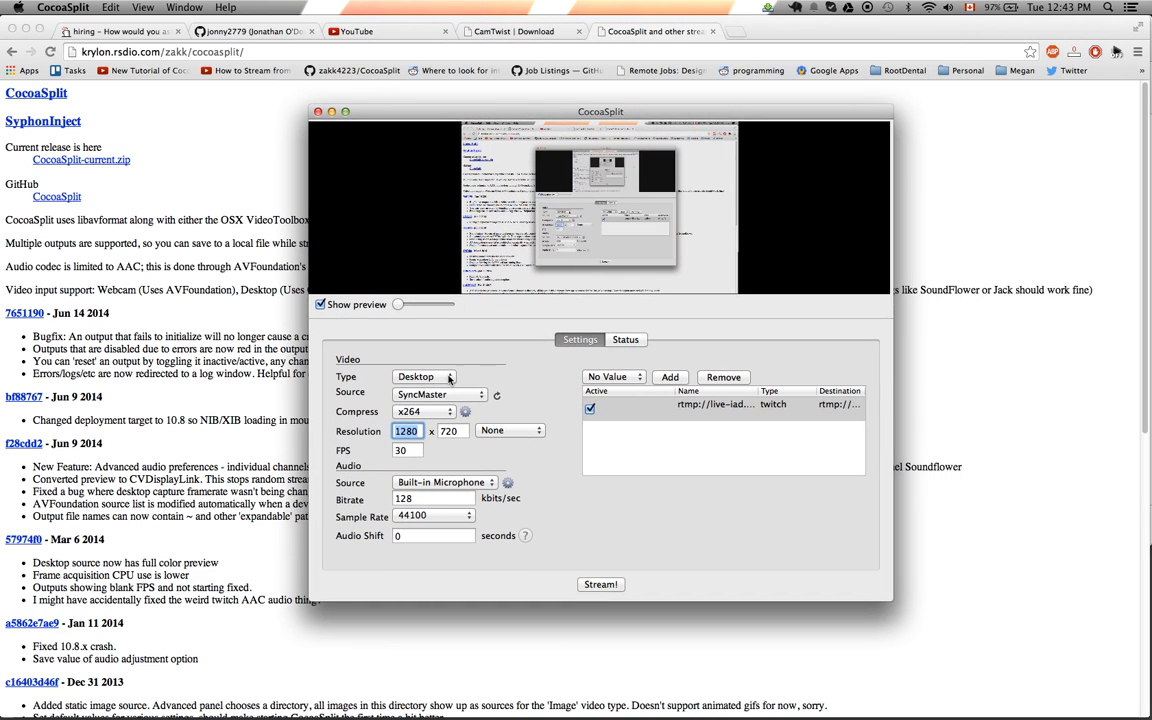
Try the Camera and Syphon input types, then settle on Desktop with SyncMaster at 30 FPS.
{"action": "left_click", "coordinate": [424, 376]}
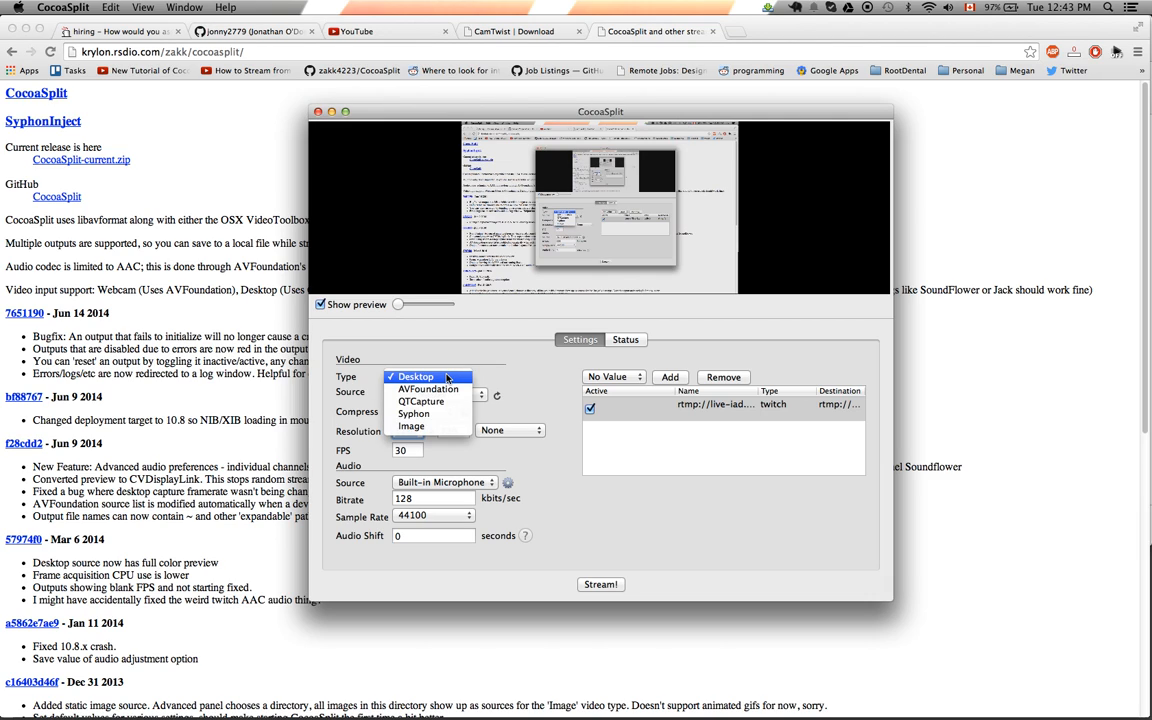
{"action": "mouse_move", "coordinate": [421, 401]}
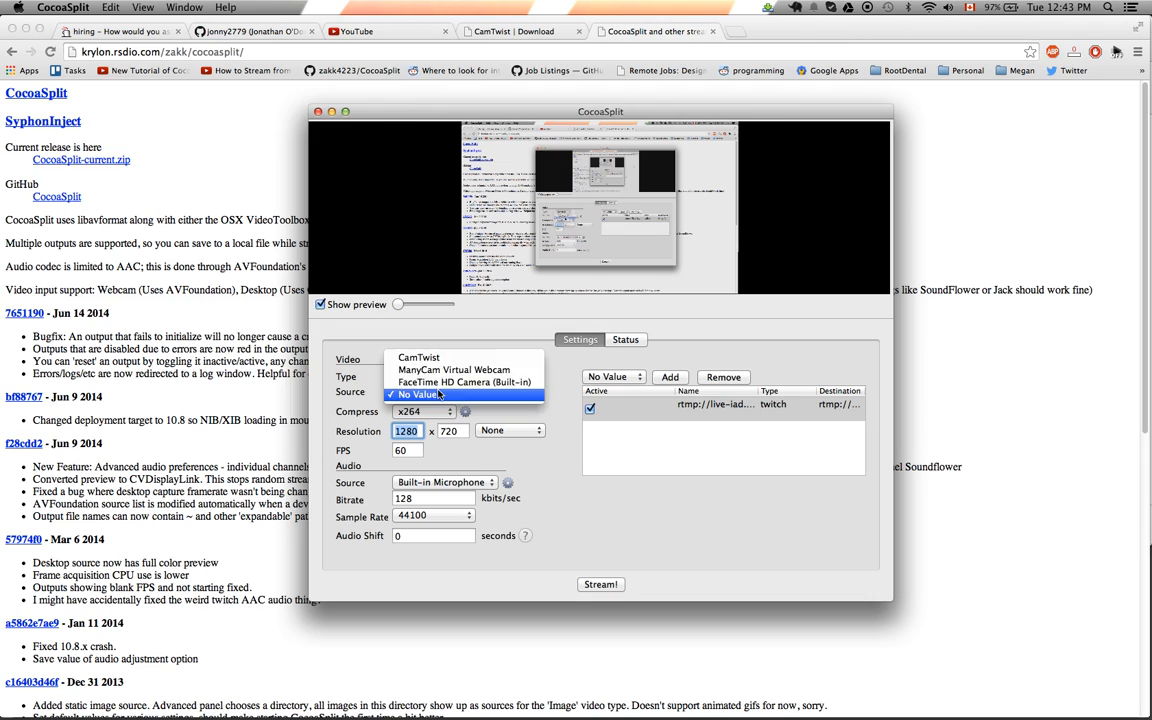
{"action": "mouse_move", "coordinate": [465, 382]}
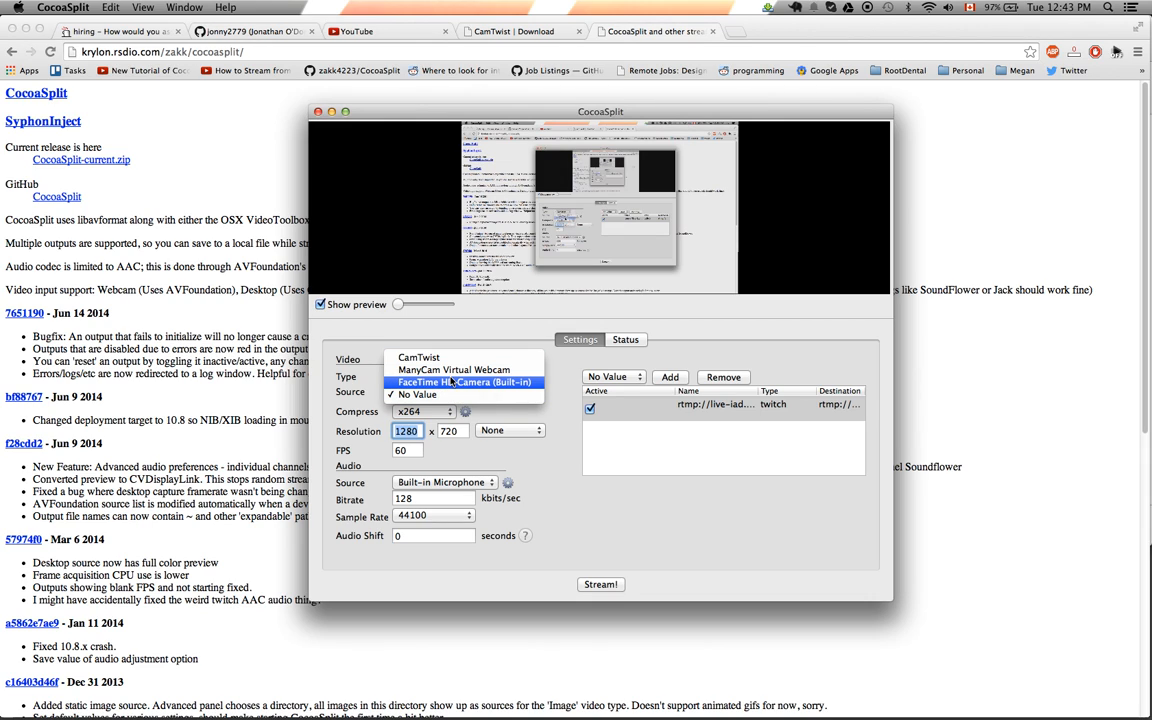
{"action": "left_click", "coordinate": [465, 382]}
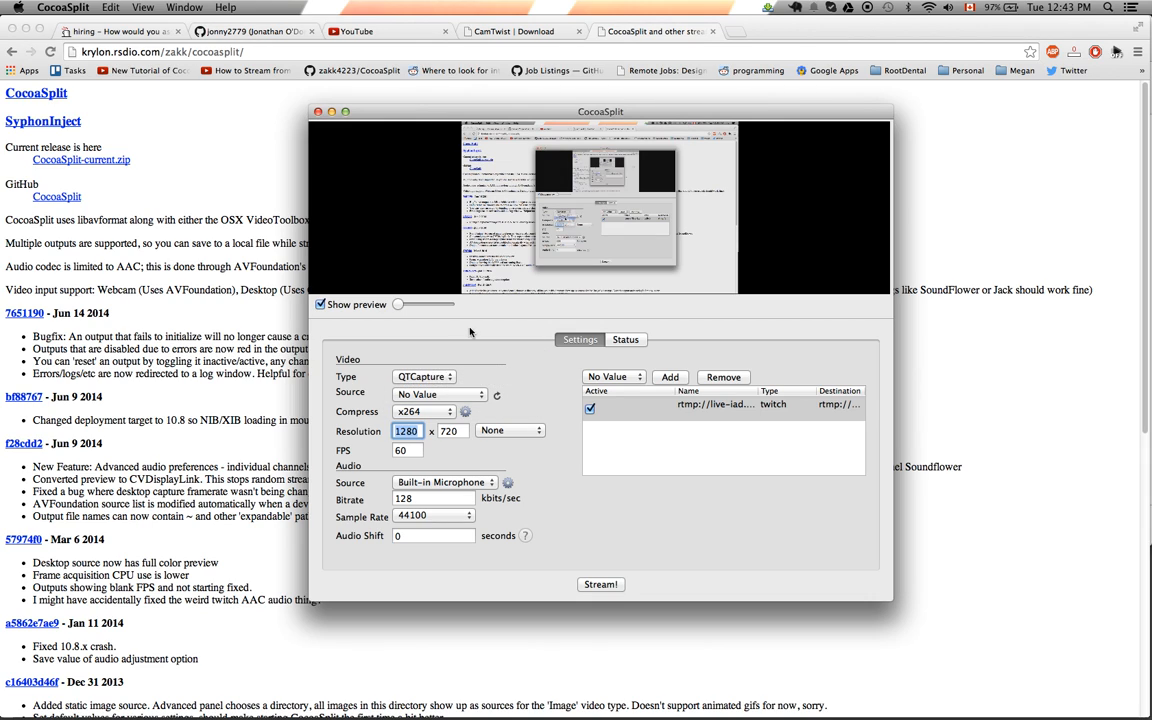
{"action": "left_click", "coordinate": [424, 376]}
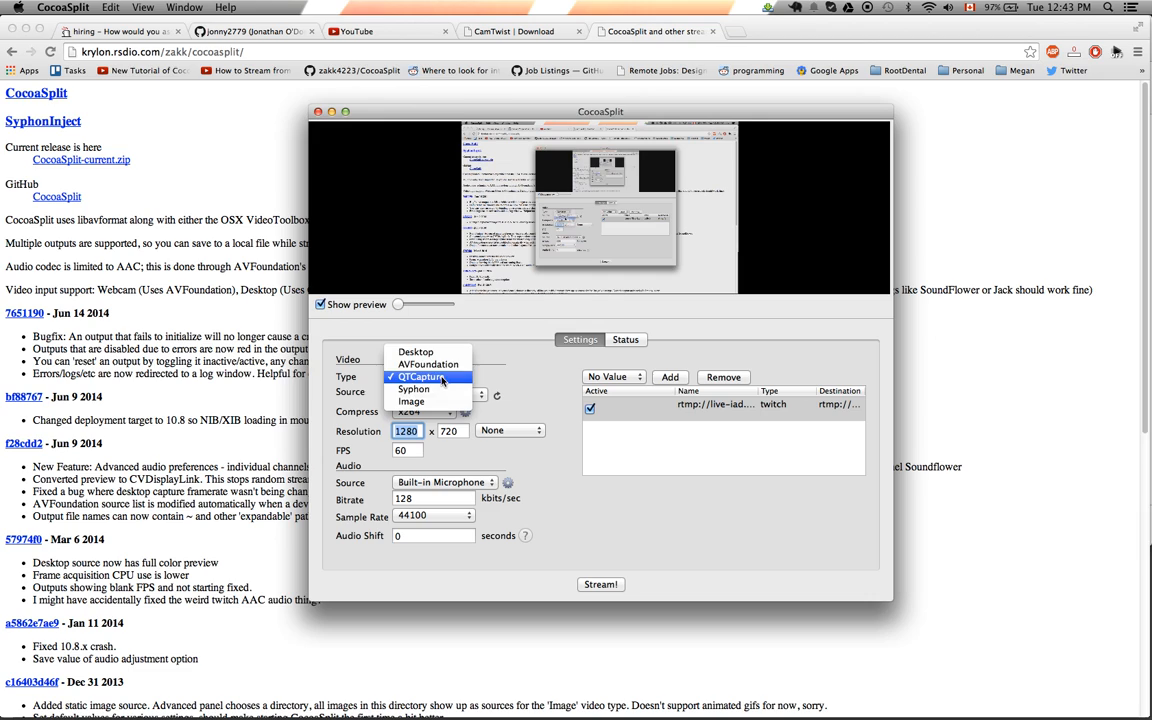
{"action": "left_click", "coordinate": [416, 351]}
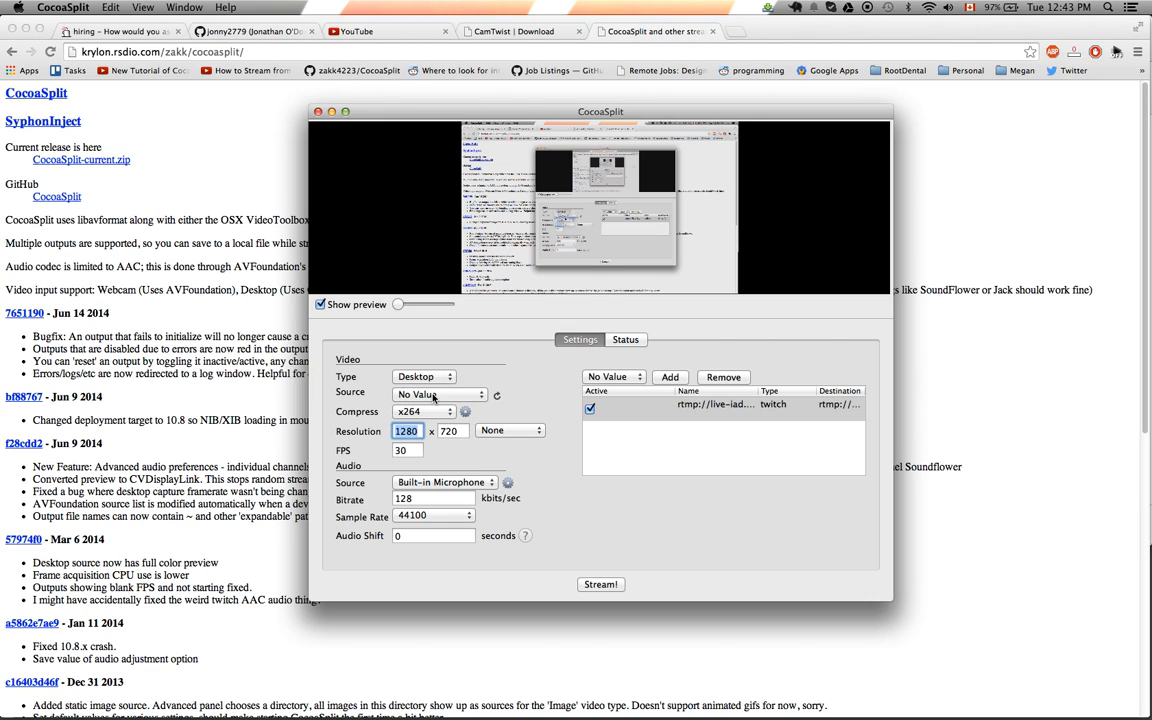
{"action": "left_click", "coordinate": [424, 376]}
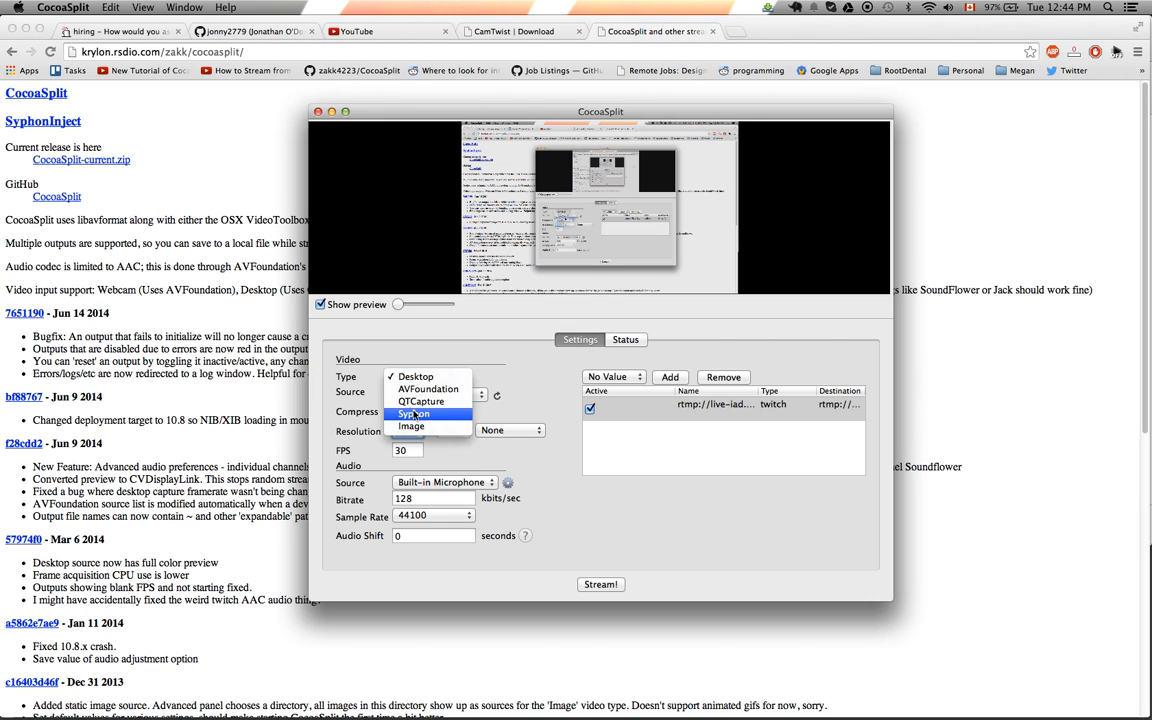
{"action": "left_click", "coordinate": [413, 413]}
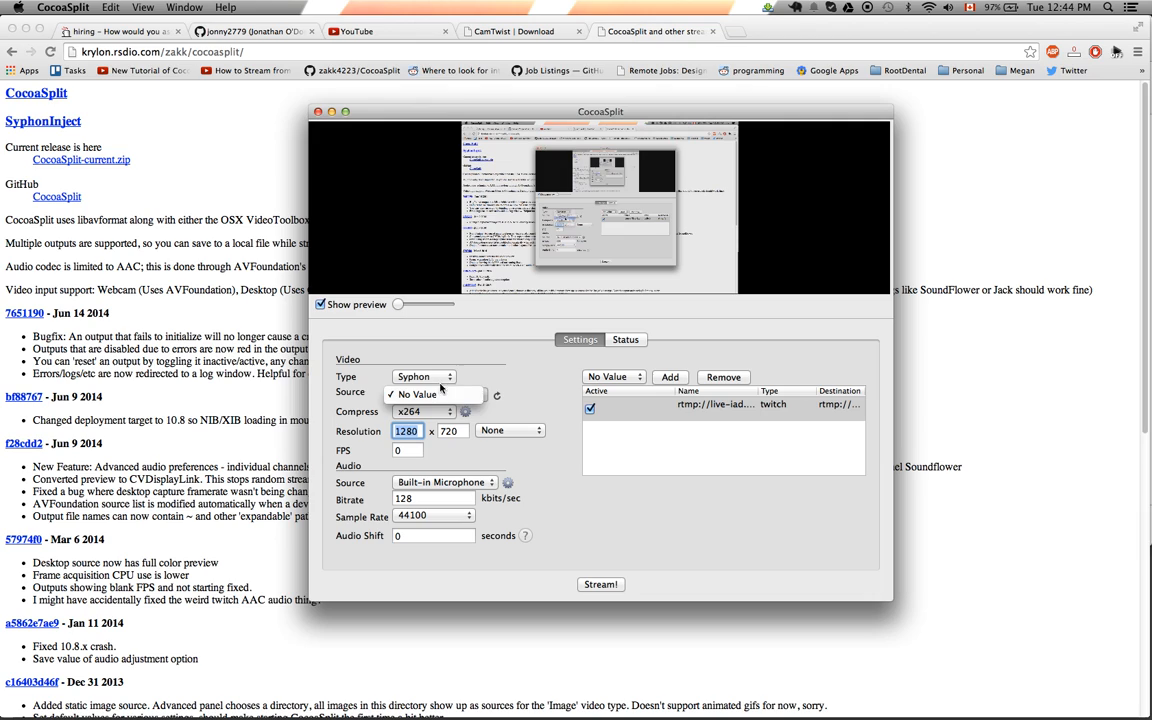
{"action": "left_click", "coordinate": [424, 376]}
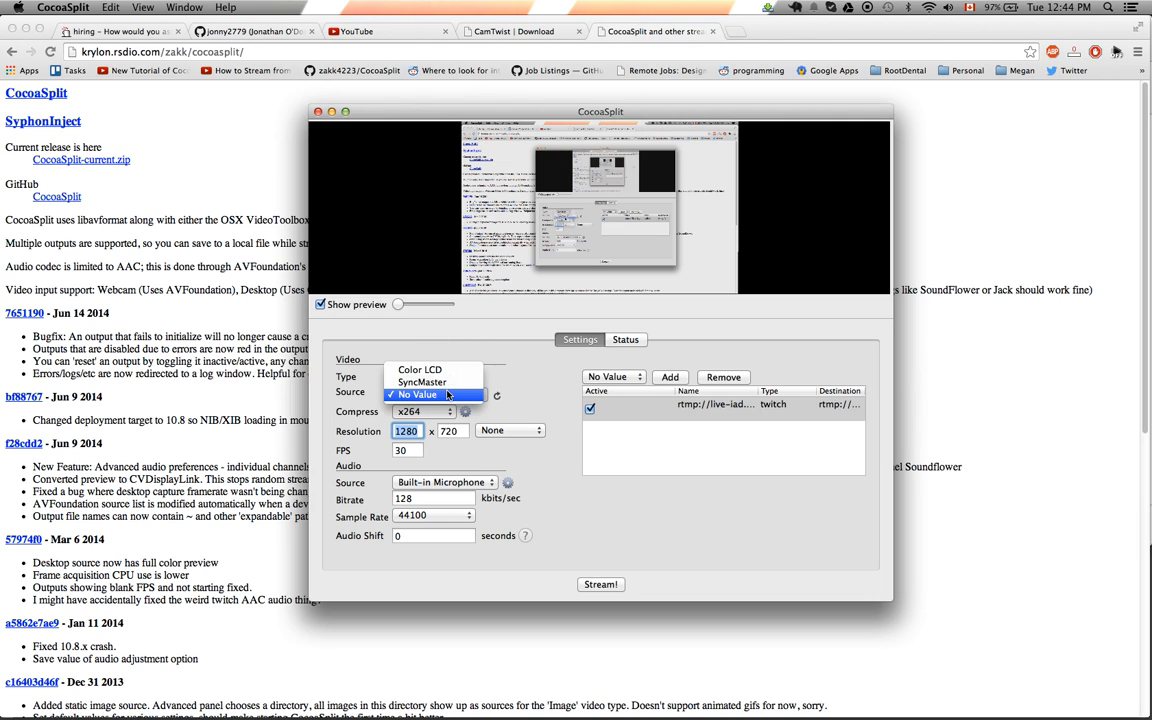
{"action": "mouse_move", "coordinate": [419, 370]}
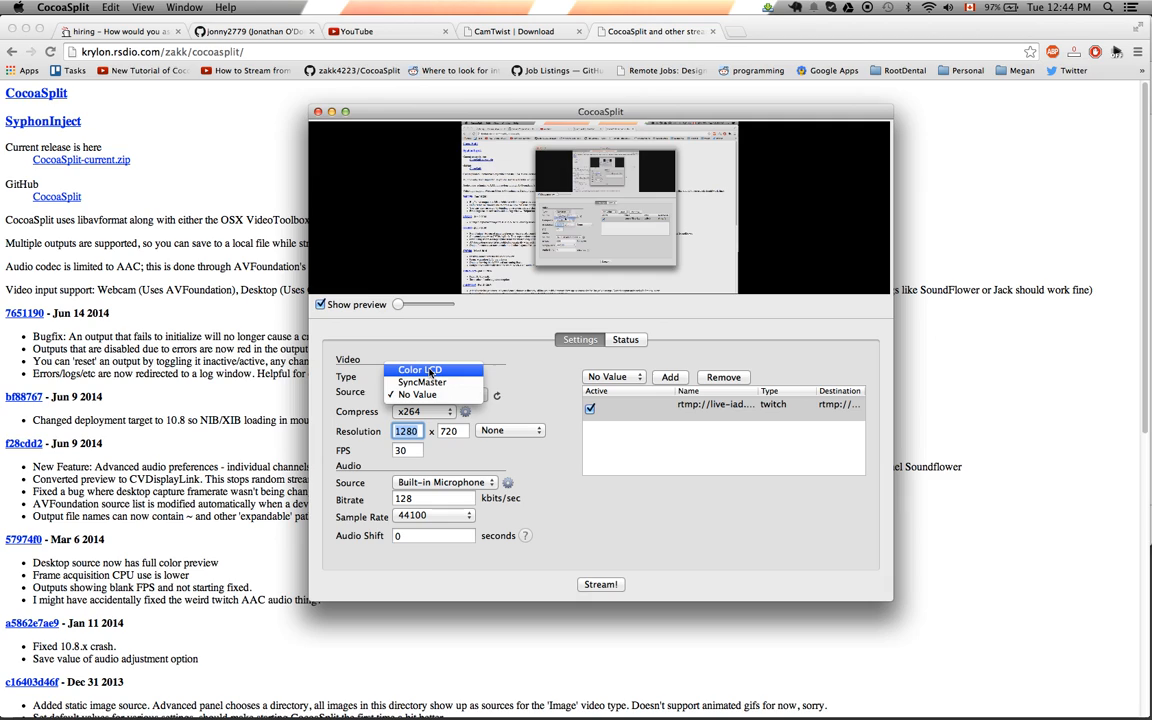
{"action": "left_click", "coordinate": [417, 376]}
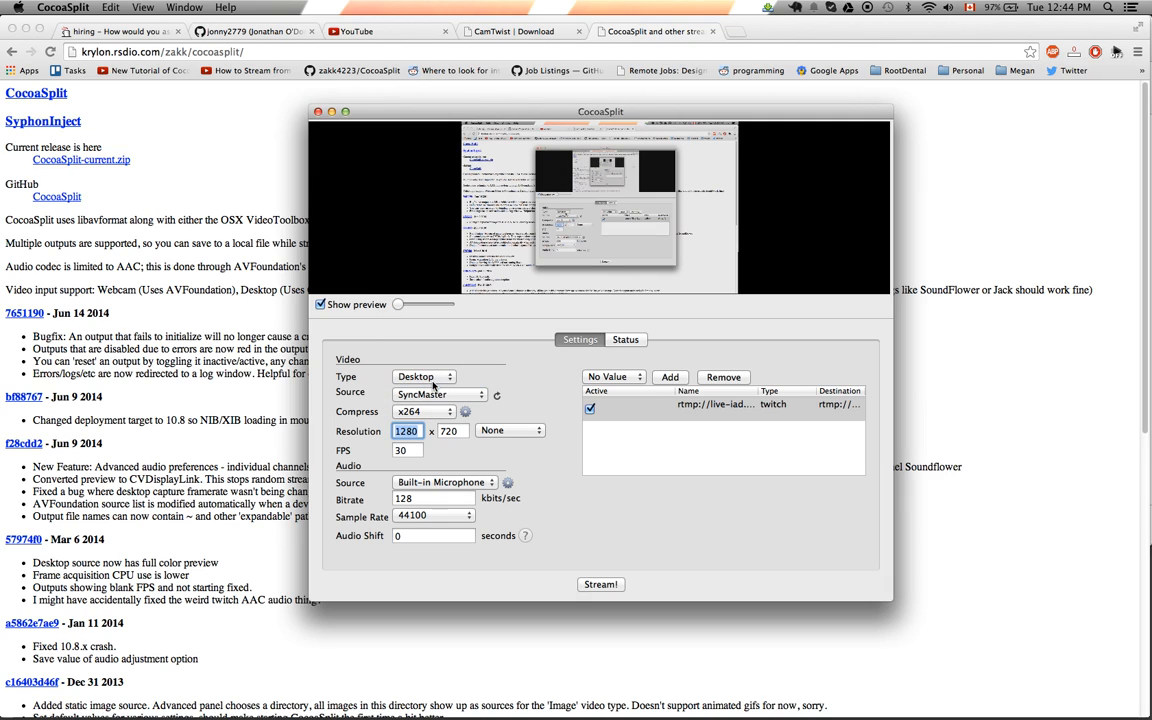
{"action": "mouse_move", "coordinate": [525, 347]}
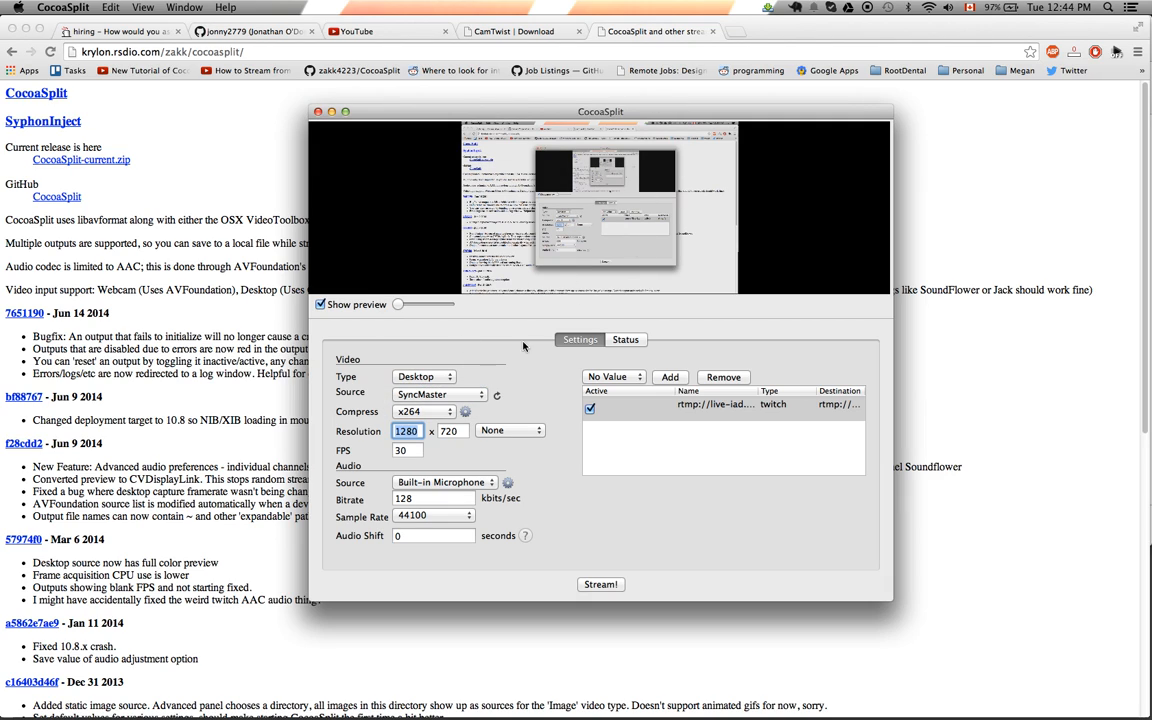
Keep the output resolution scaling at None.
{"action": "left_click", "coordinate": [510, 430]}
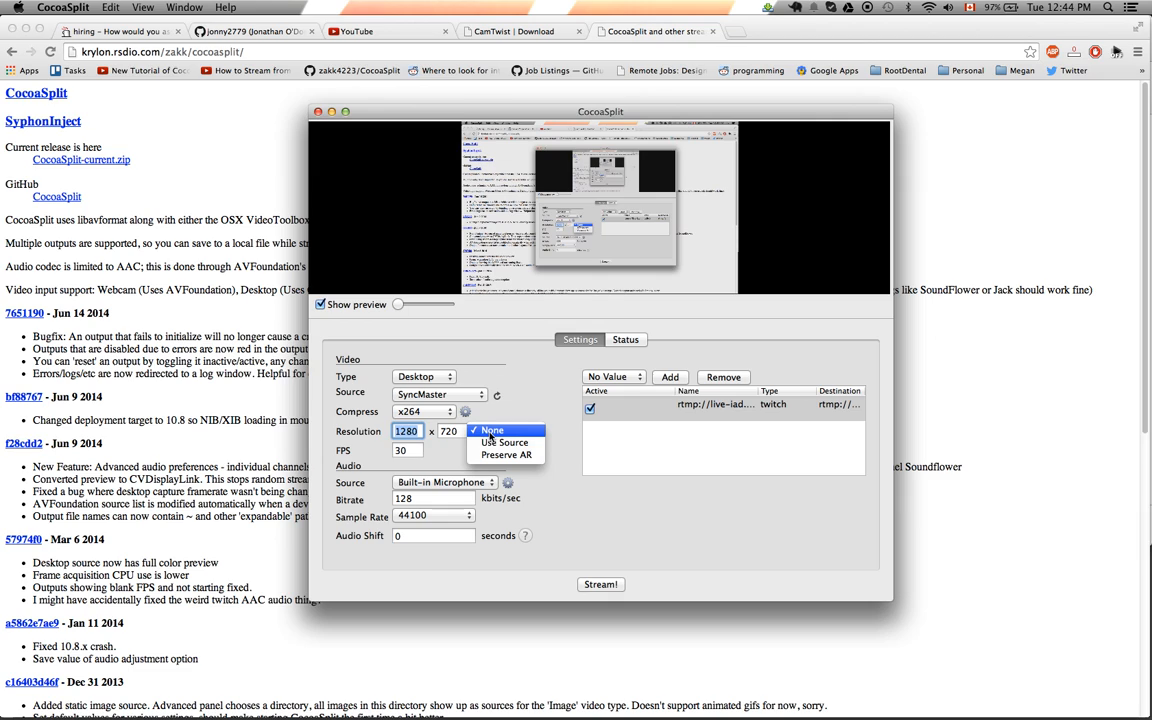
{"action": "left_click", "coordinate": [491, 430]}
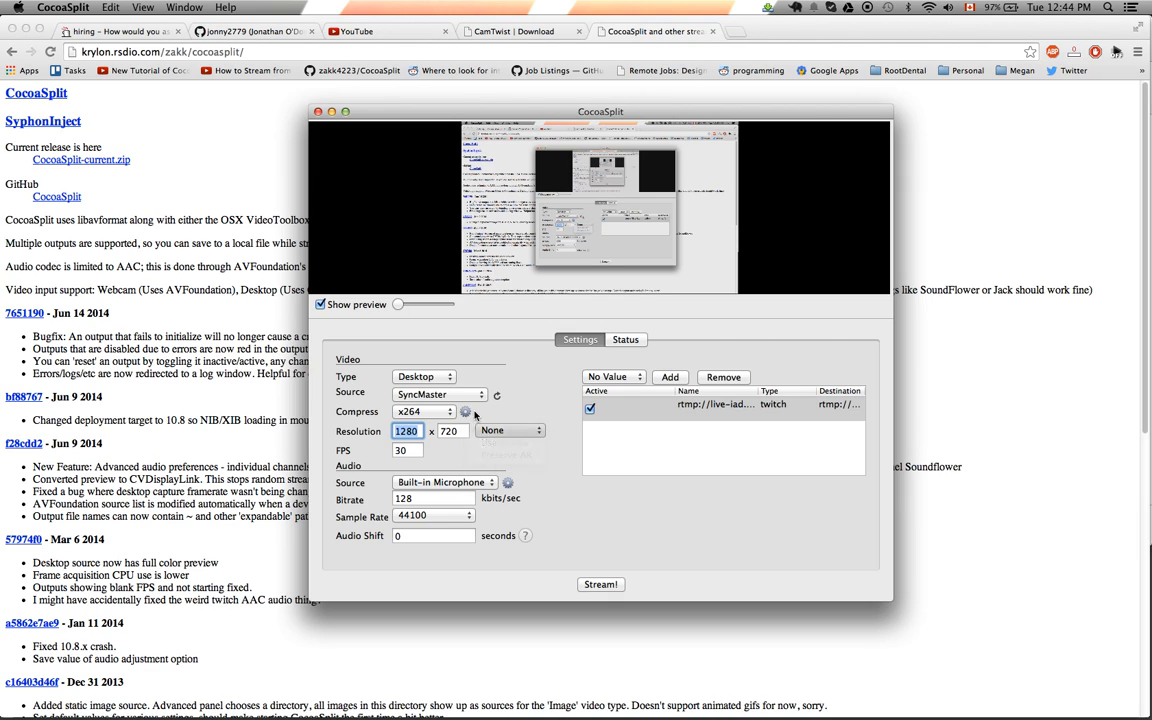
{"action": "left_click", "coordinate": [510, 430]}
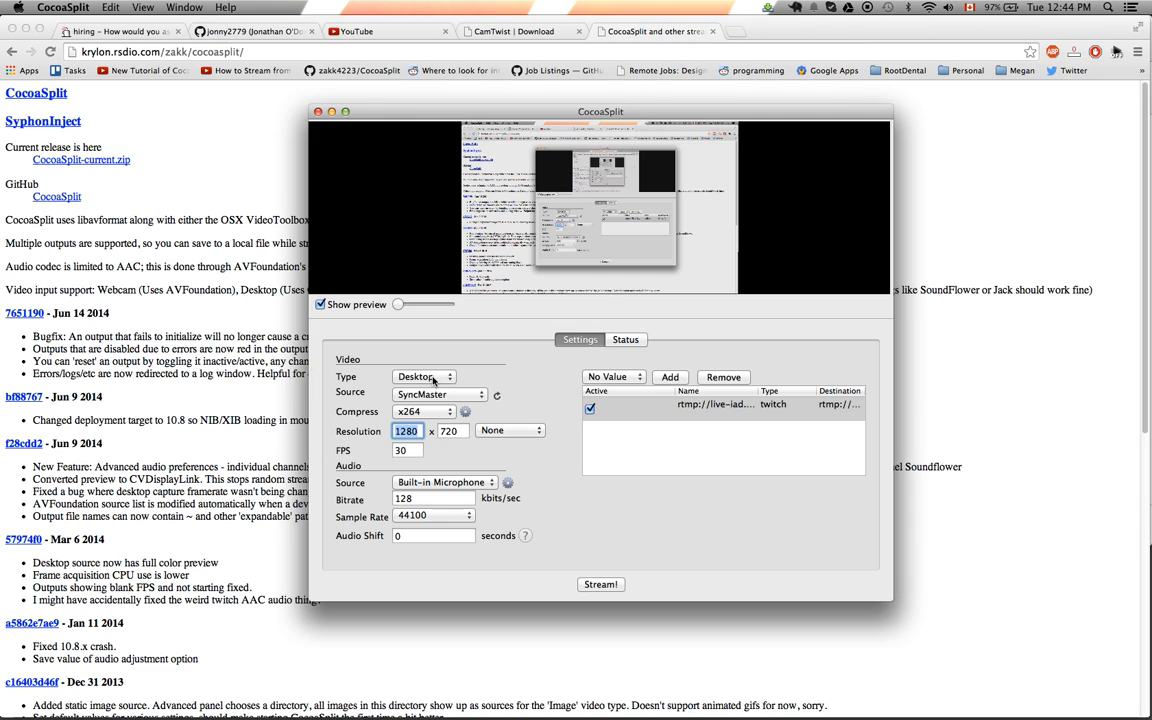
{"action": "left_click", "coordinate": [510, 430]}
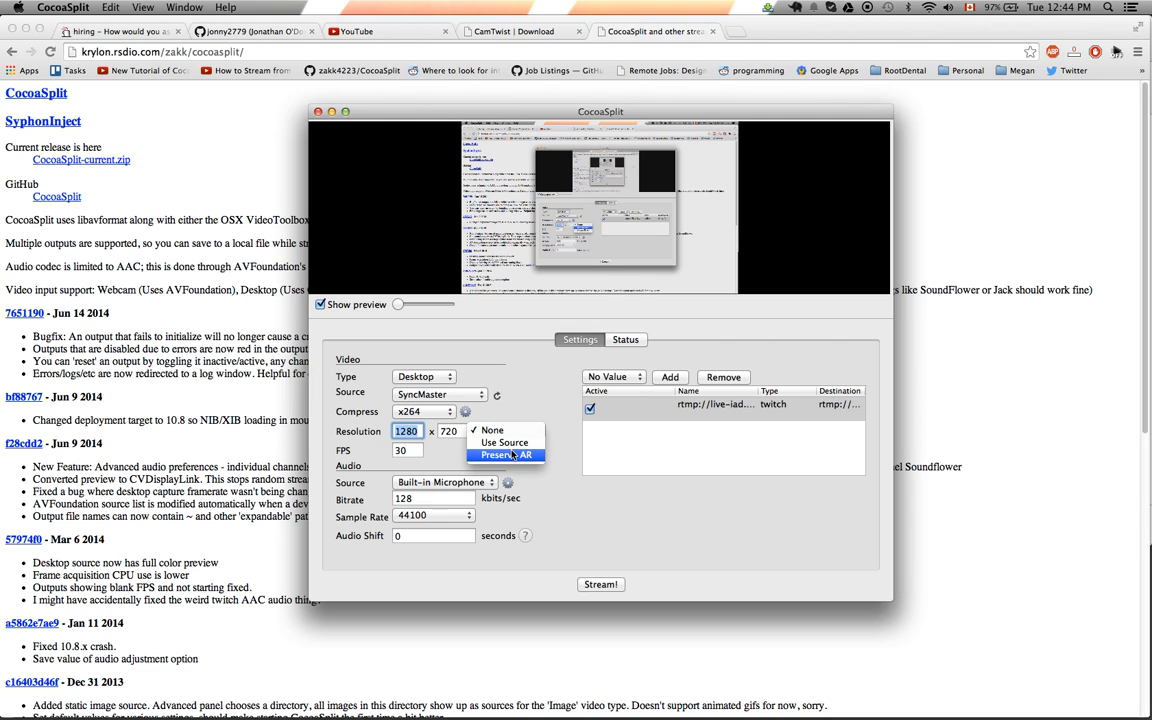
{"action": "mouse_move", "coordinate": [533, 412]}
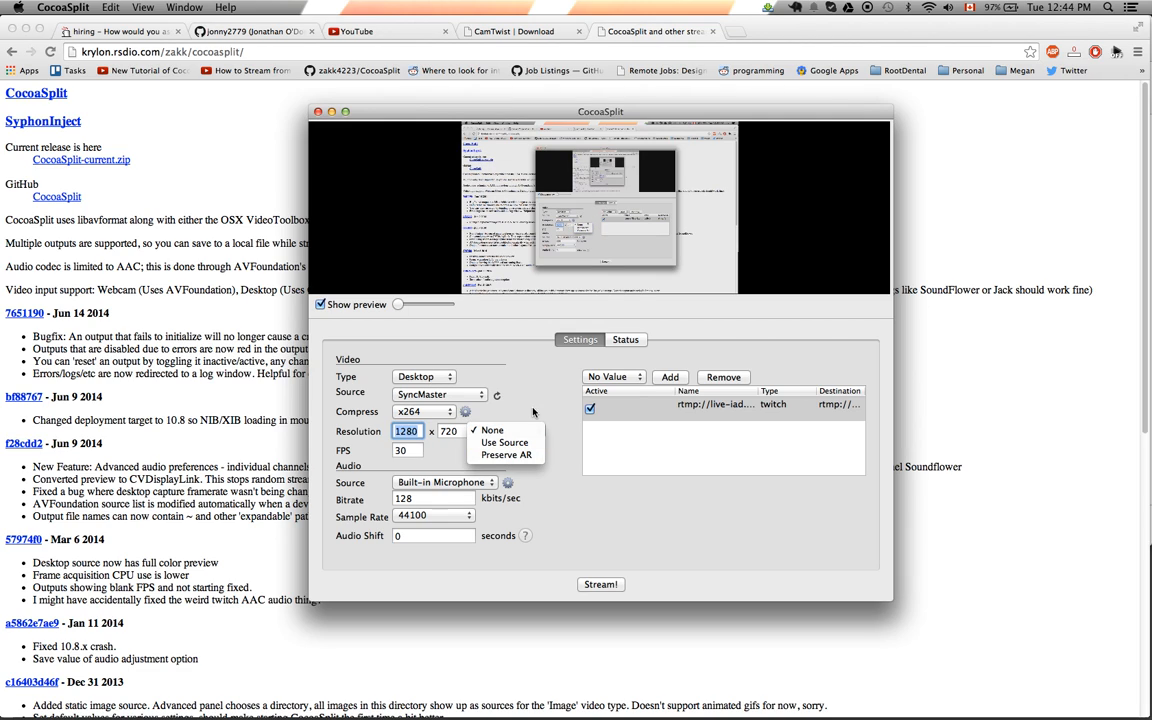
{"action": "left_click", "coordinate": [491, 429]}
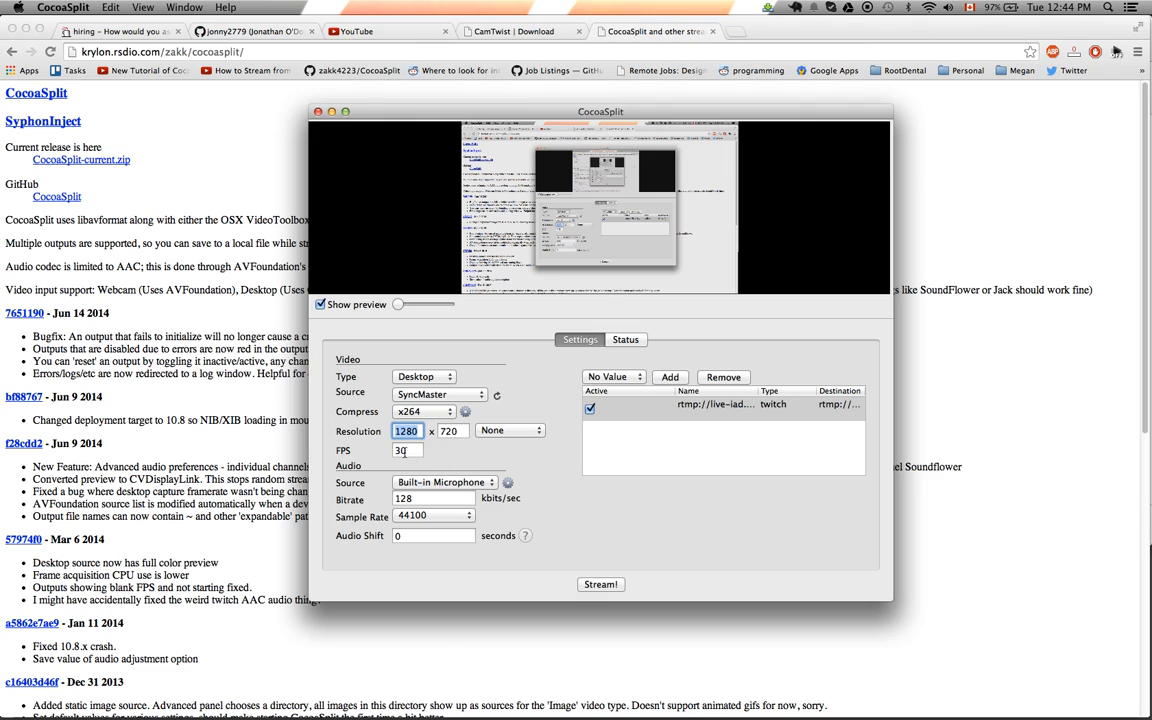
Confirm 30 FPS and Built-in Microphone audio, and bring up the x264 encoder settings.
{"action": "left_click", "coordinate": [407, 450]}
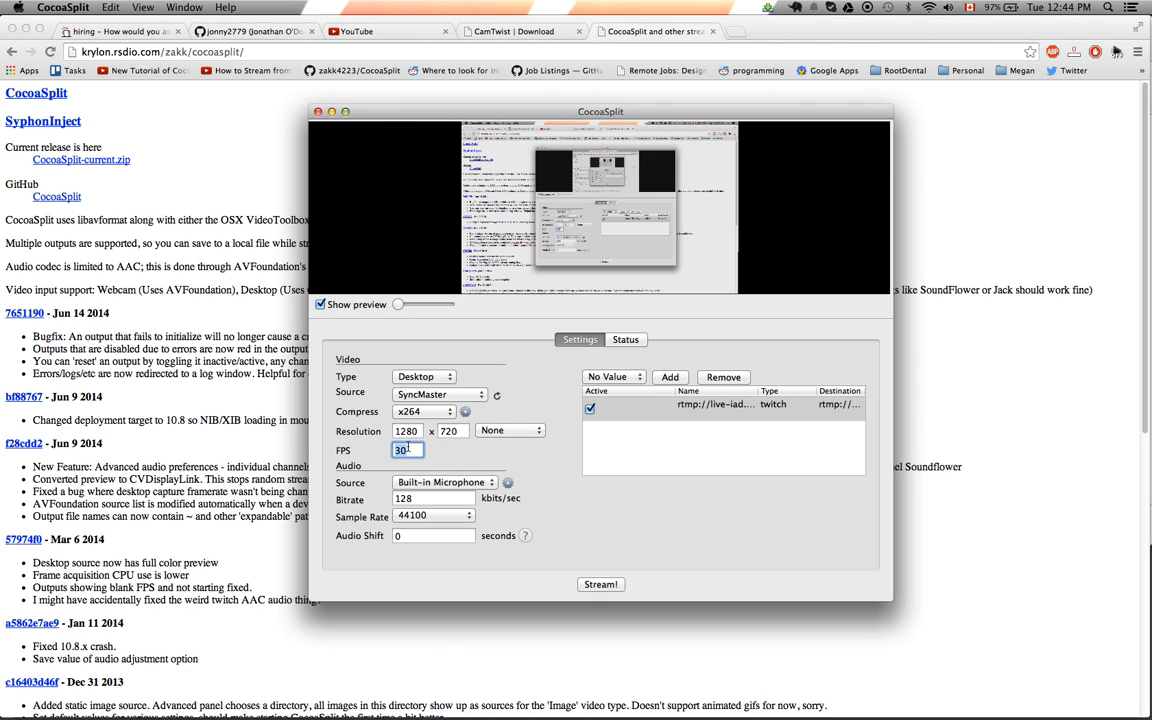
{"action": "left_click", "coordinate": [444, 482]}
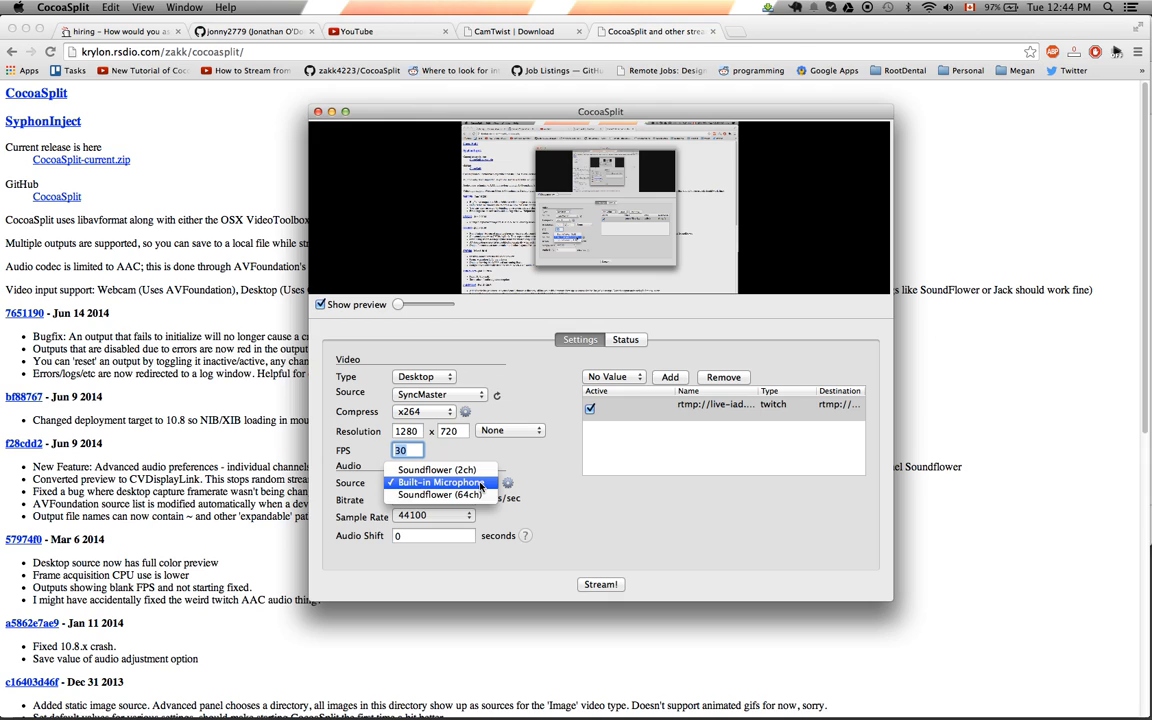
{"action": "left_click", "coordinate": [437, 482]}
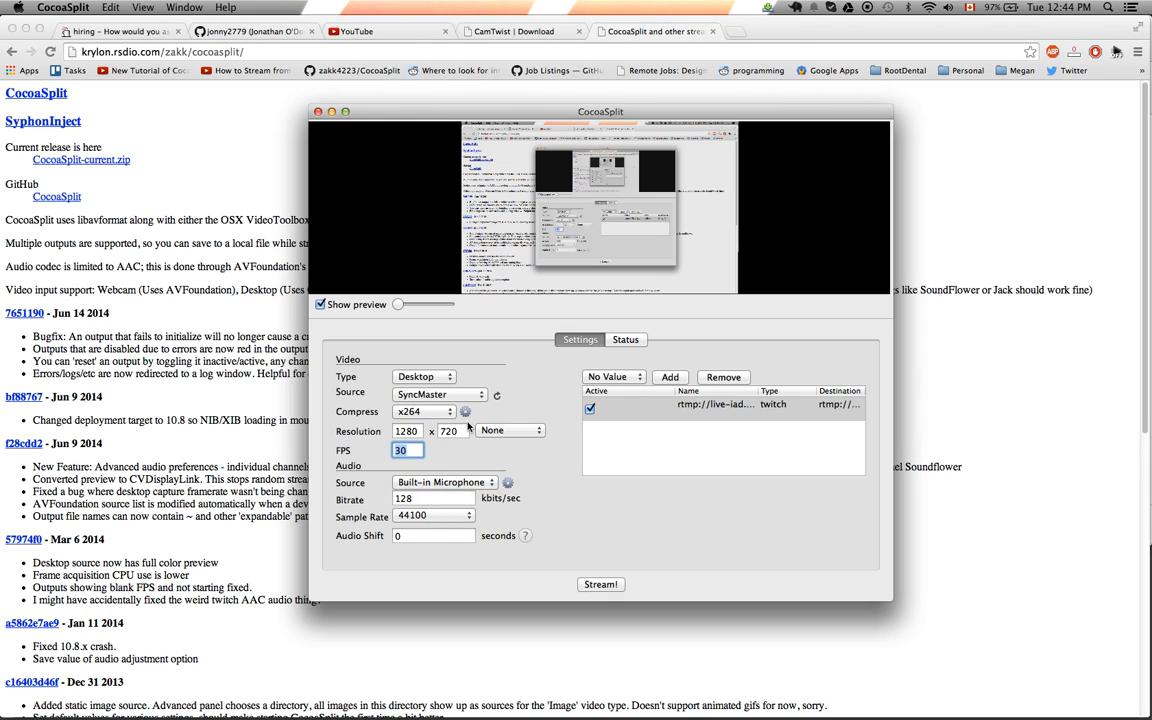
{"action": "left_click", "coordinate": [464, 411]}
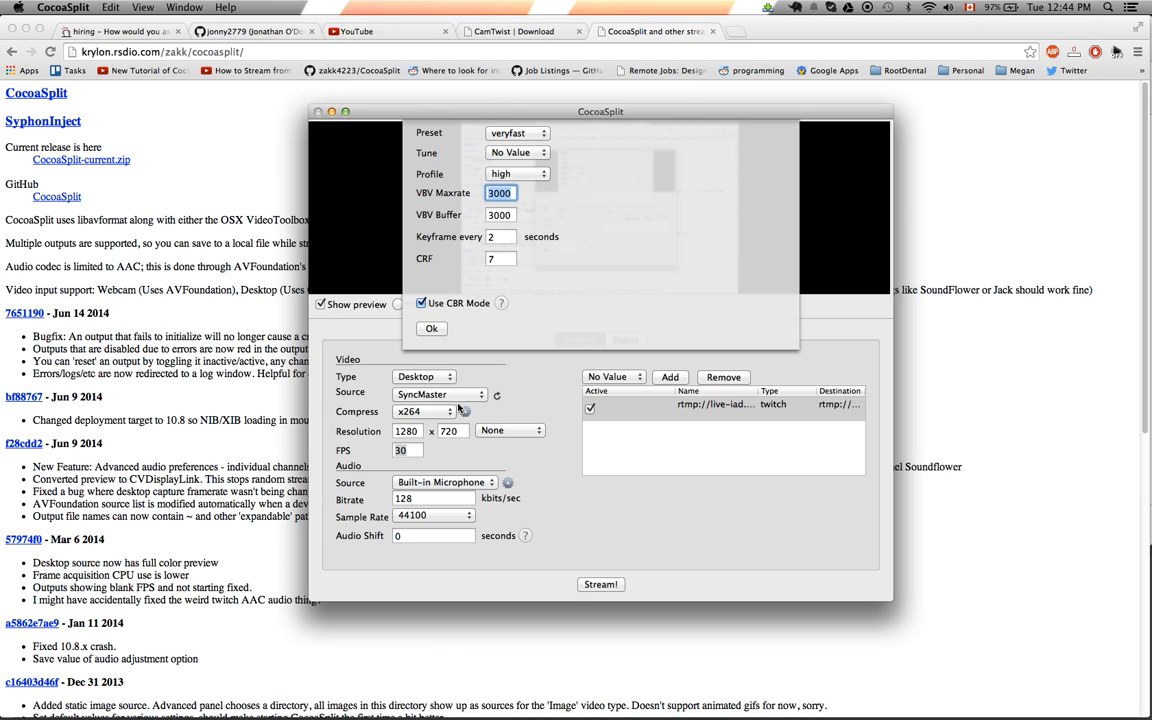
{"action": "mouse_move", "coordinate": [445, 135]}
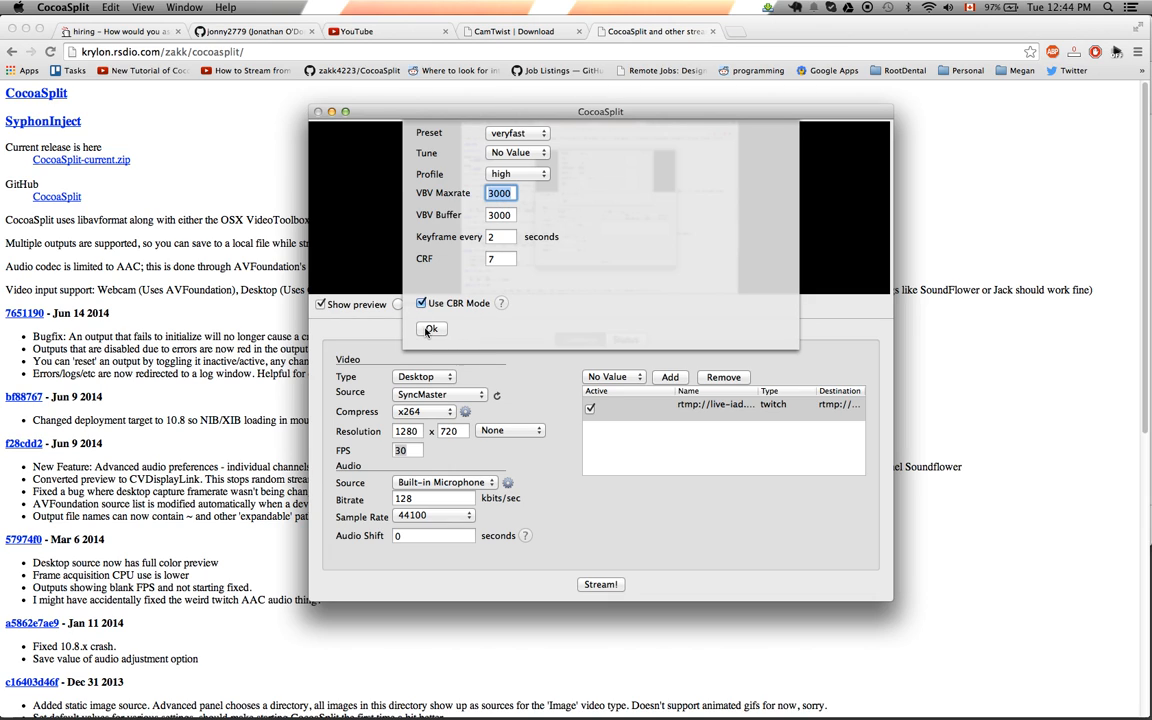
Accept the x264 settings: veryfast preset, high profile, 3000 VBV maxrate, CBR.
{"action": "left_click", "coordinate": [431, 329]}
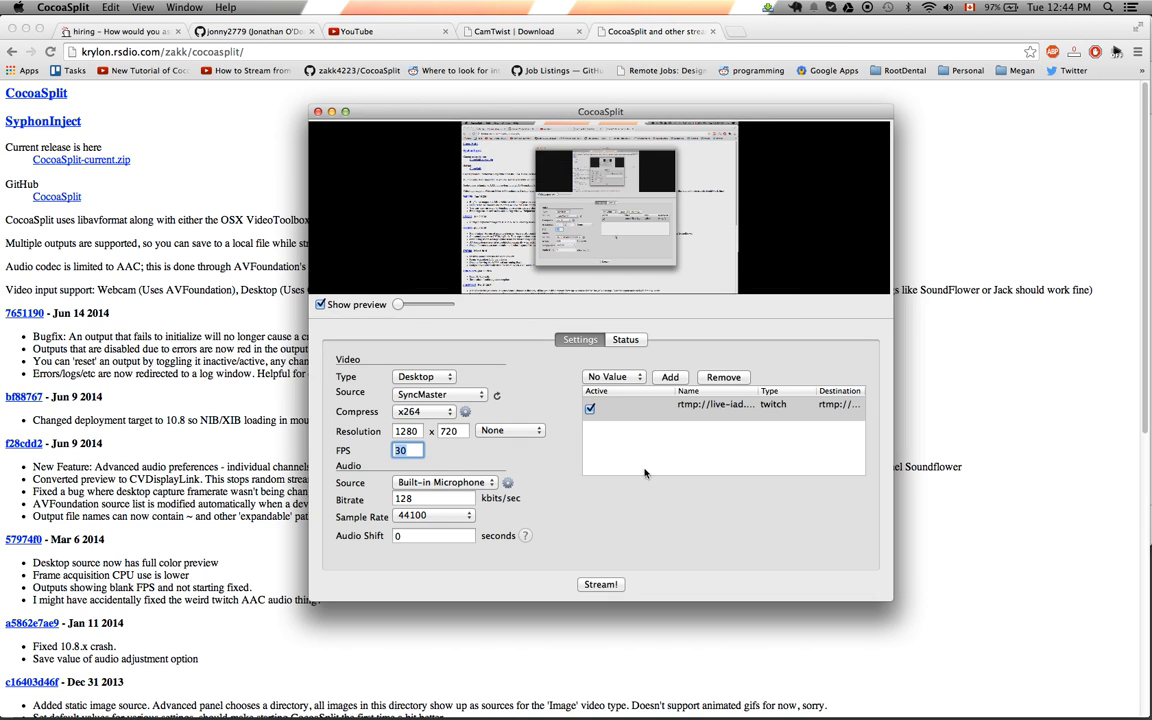
Add a Twitch TV output and choose a Twitch ingest server for it.
{"action": "left_click", "coordinate": [613, 376]}
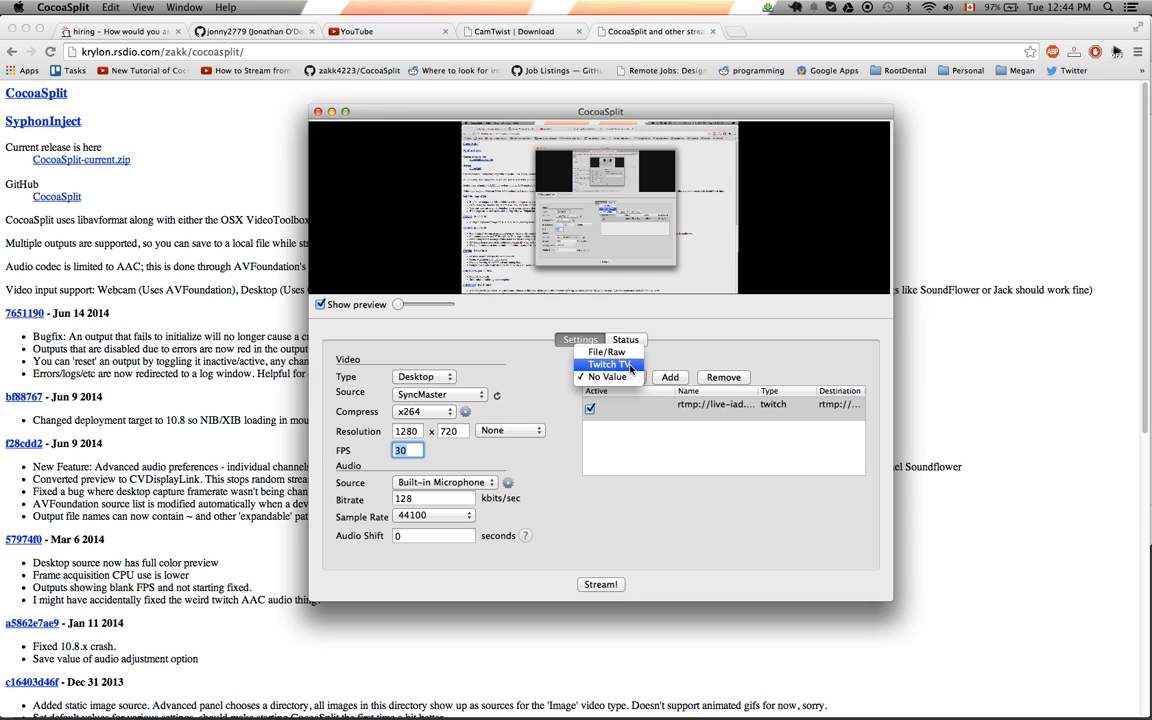
{"action": "left_click", "coordinate": [608, 364]}
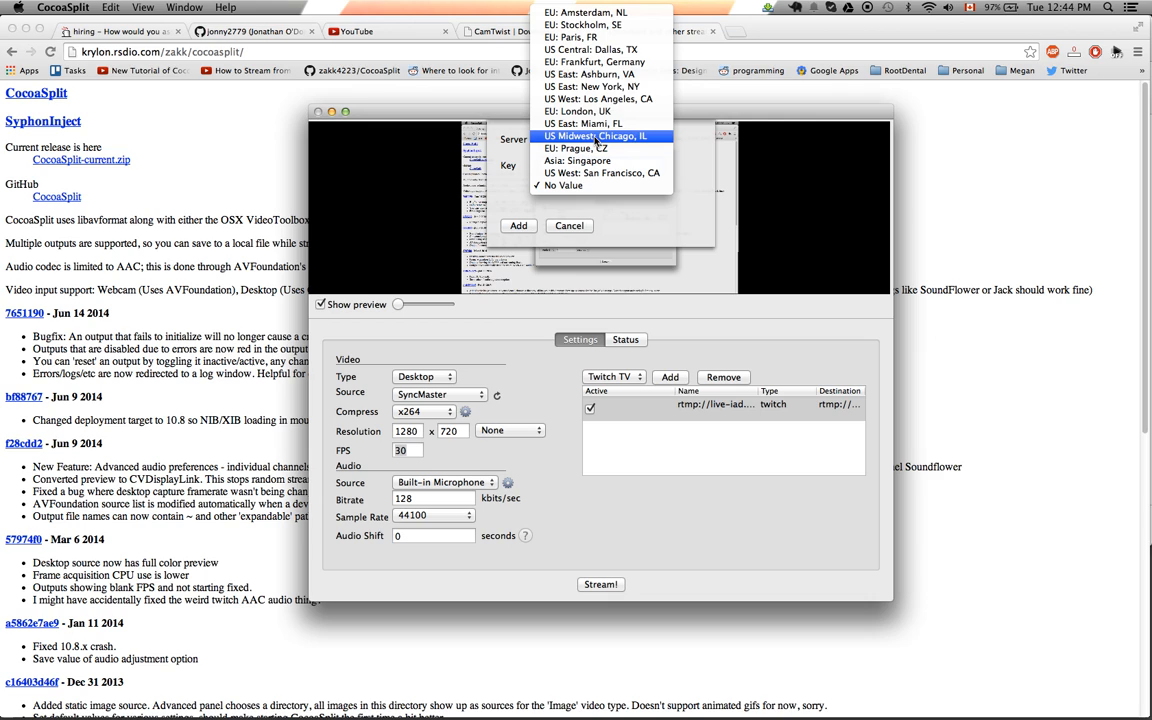
{"action": "mouse_move", "coordinate": [590, 74]}
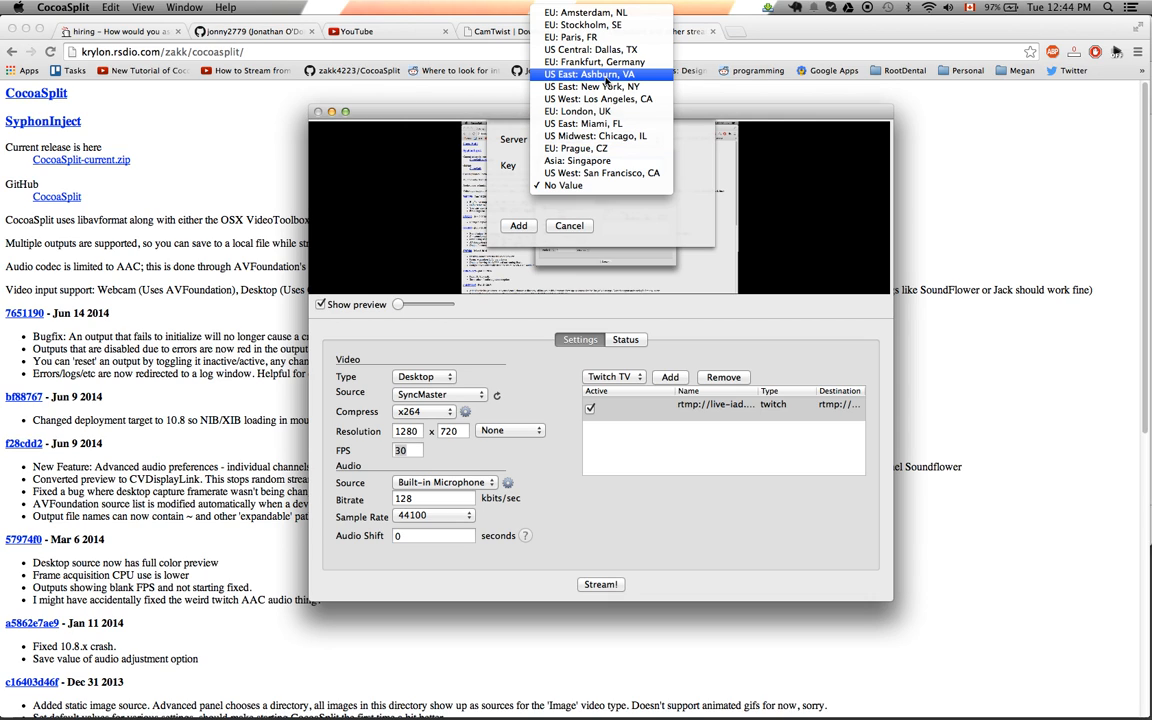
{"action": "left_click", "coordinate": [563, 185]}
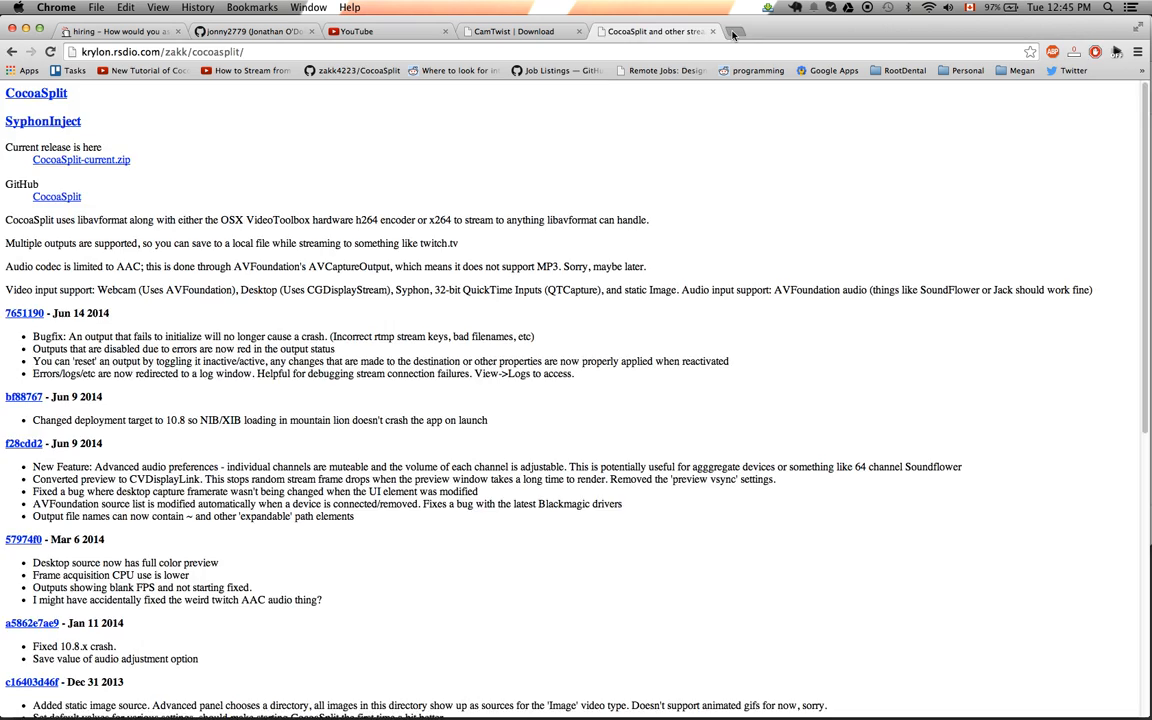
In a new tab, navigate through the Twitch account menu to the channel dashboard.
{"action": "left_click", "coordinate": [735, 31]}
{"action": "type", "text": "www.twitch.tv"}
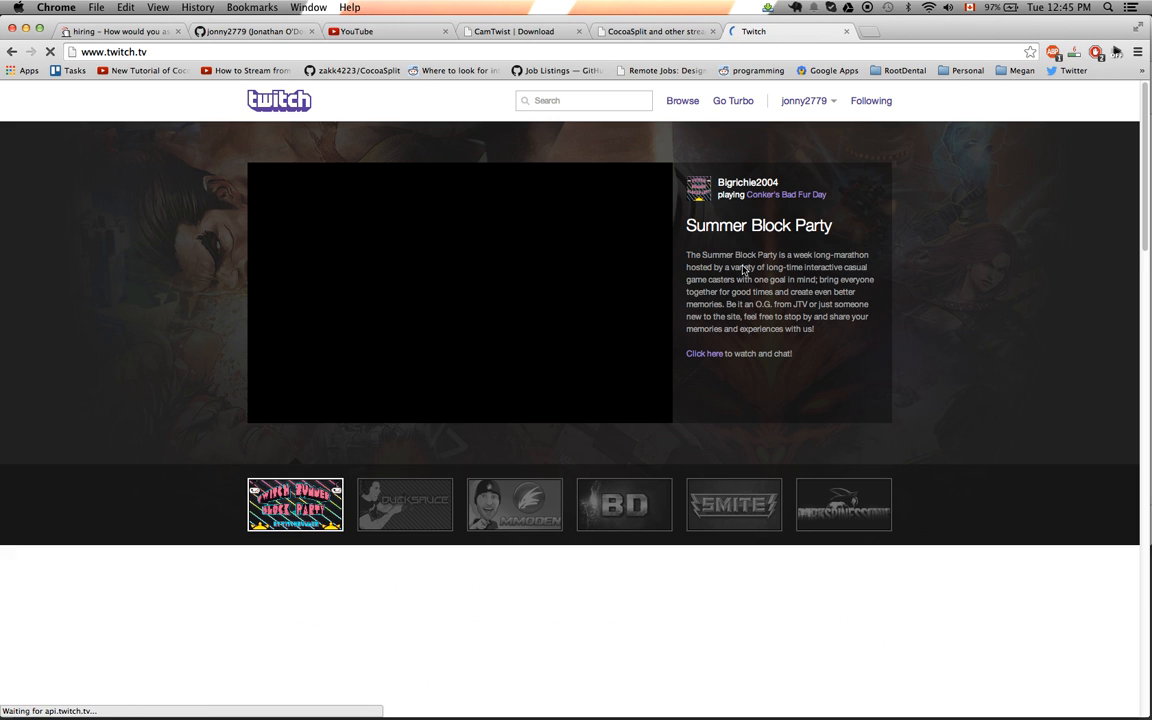
{"action": "left_click", "coordinate": [804, 100]}
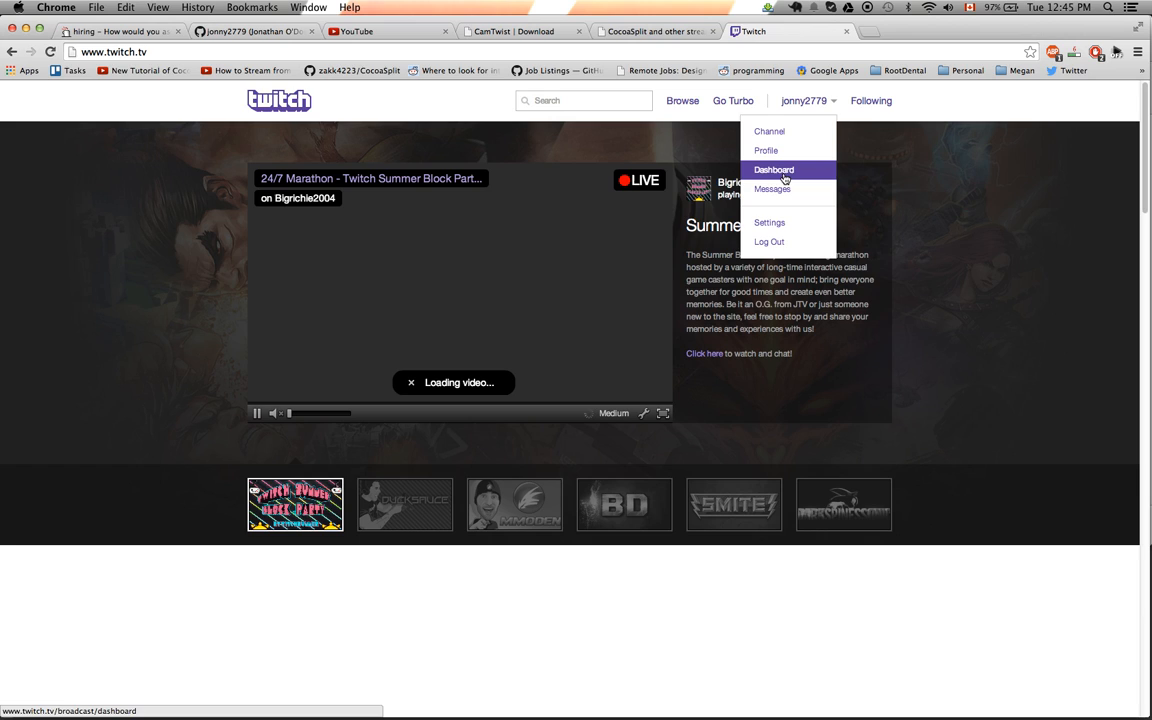
{"action": "left_click", "coordinate": [773, 169]}
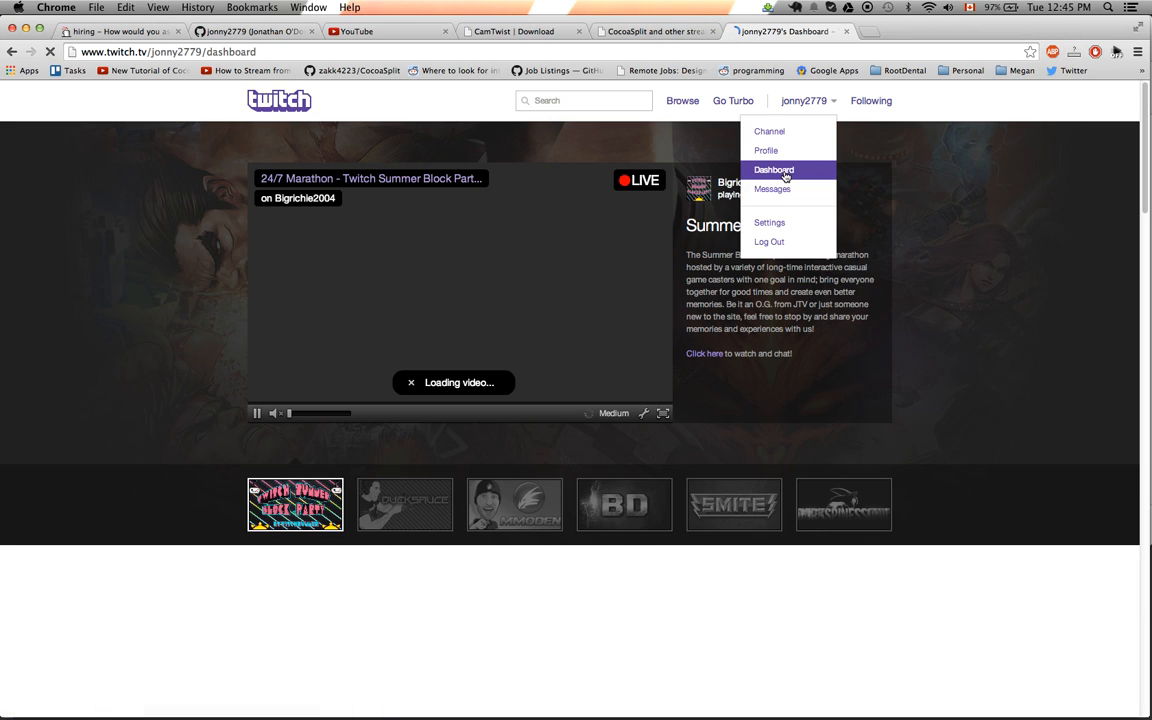
{"action": "left_click", "coordinate": [773, 169]}
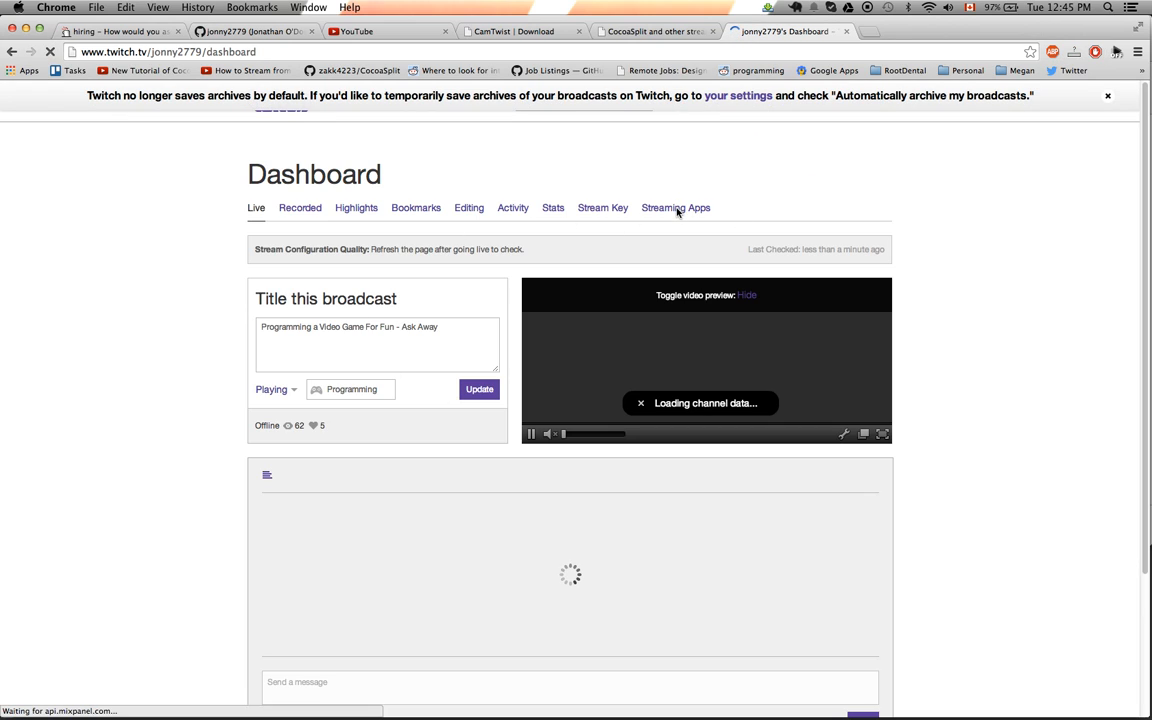
{"action": "left_click", "coordinate": [676, 207]}
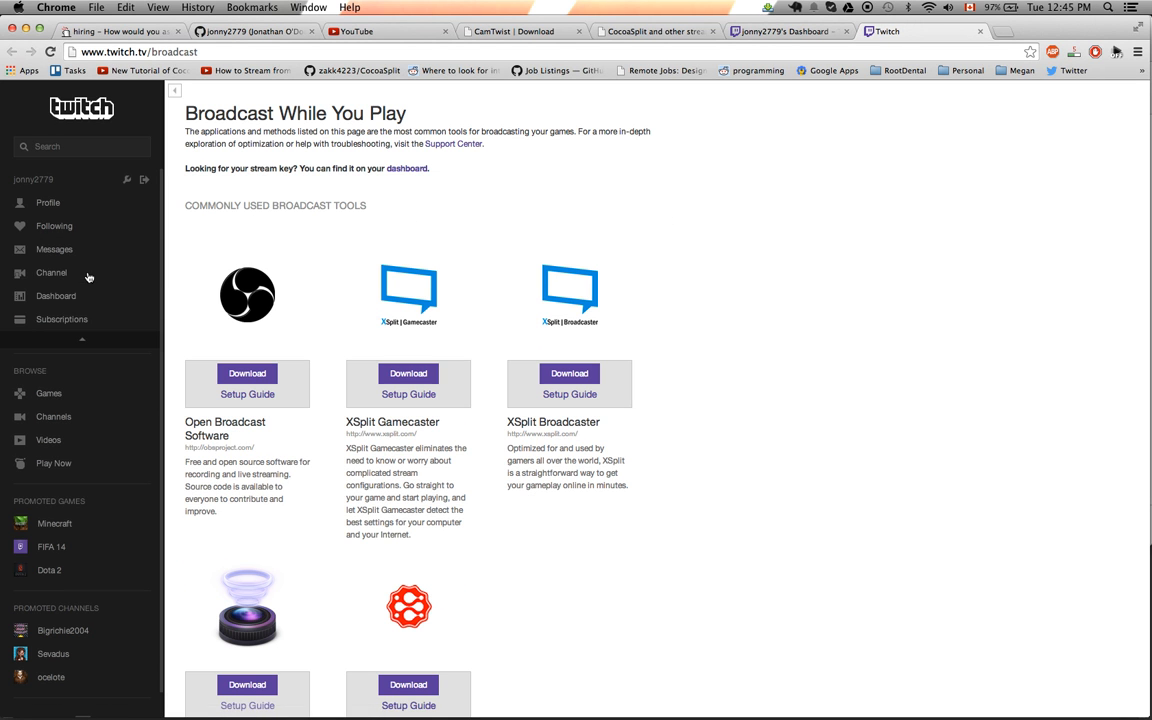
{"action": "left_click", "coordinate": [55, 296]}
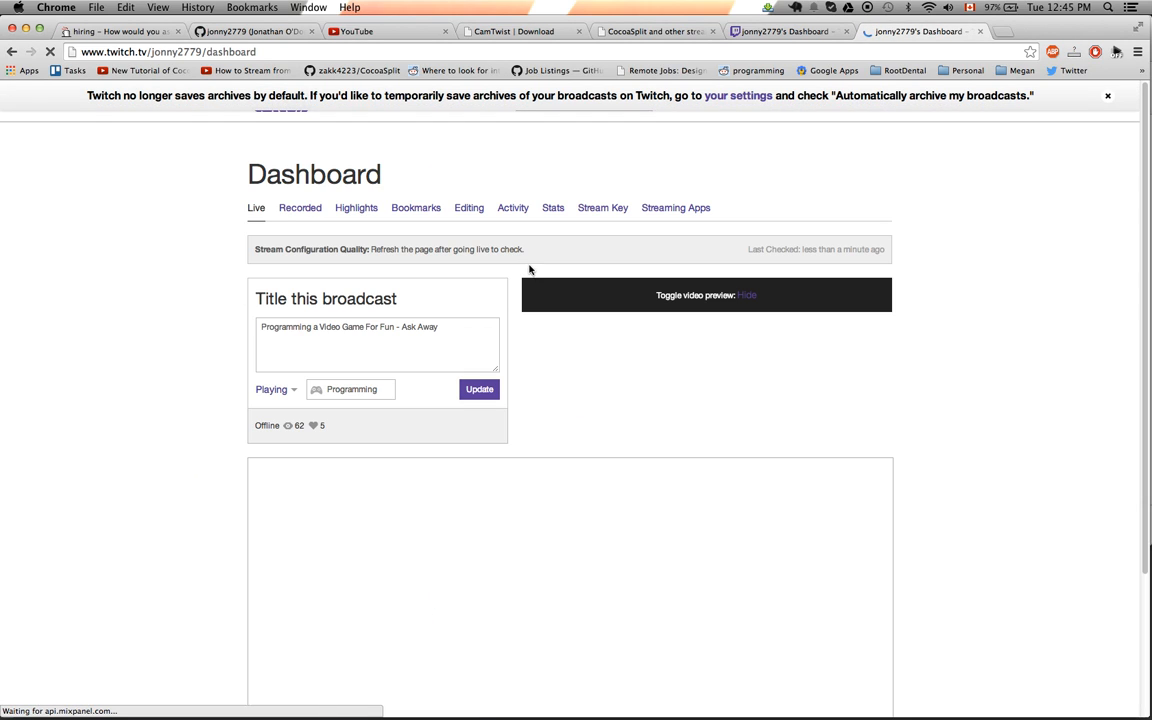
{"action": "left_click", "coordinate": [746, 294]}
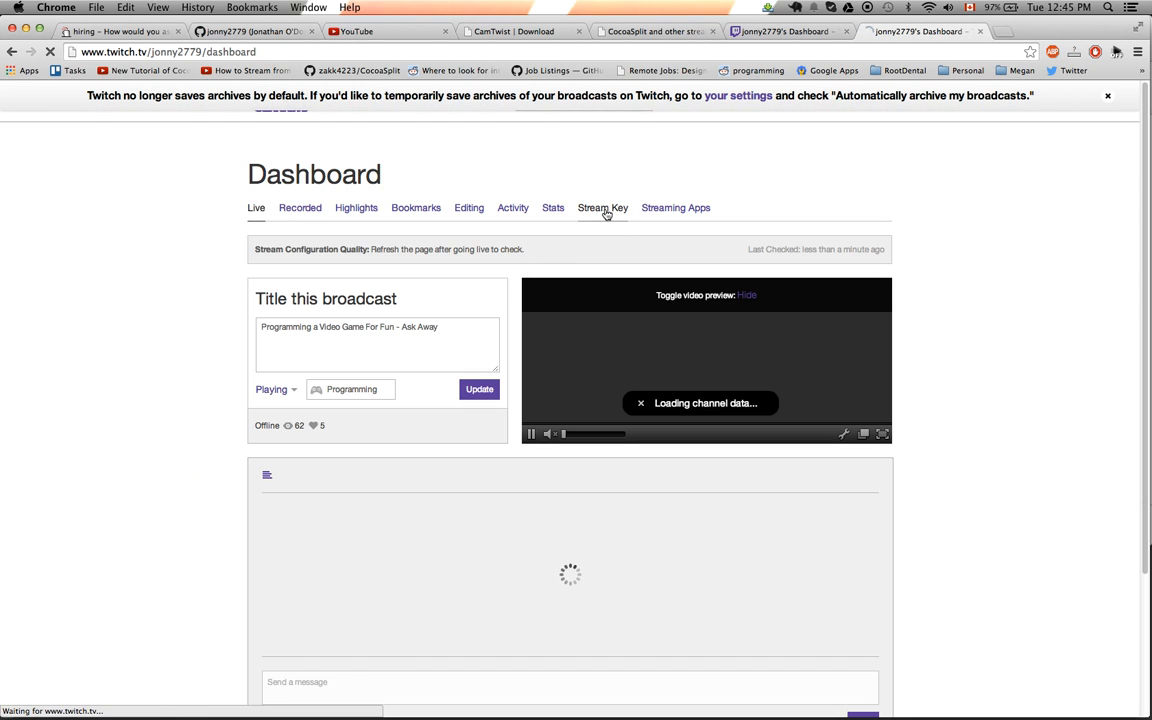
{"action": "left_click", "coordinate": [602, 207]}
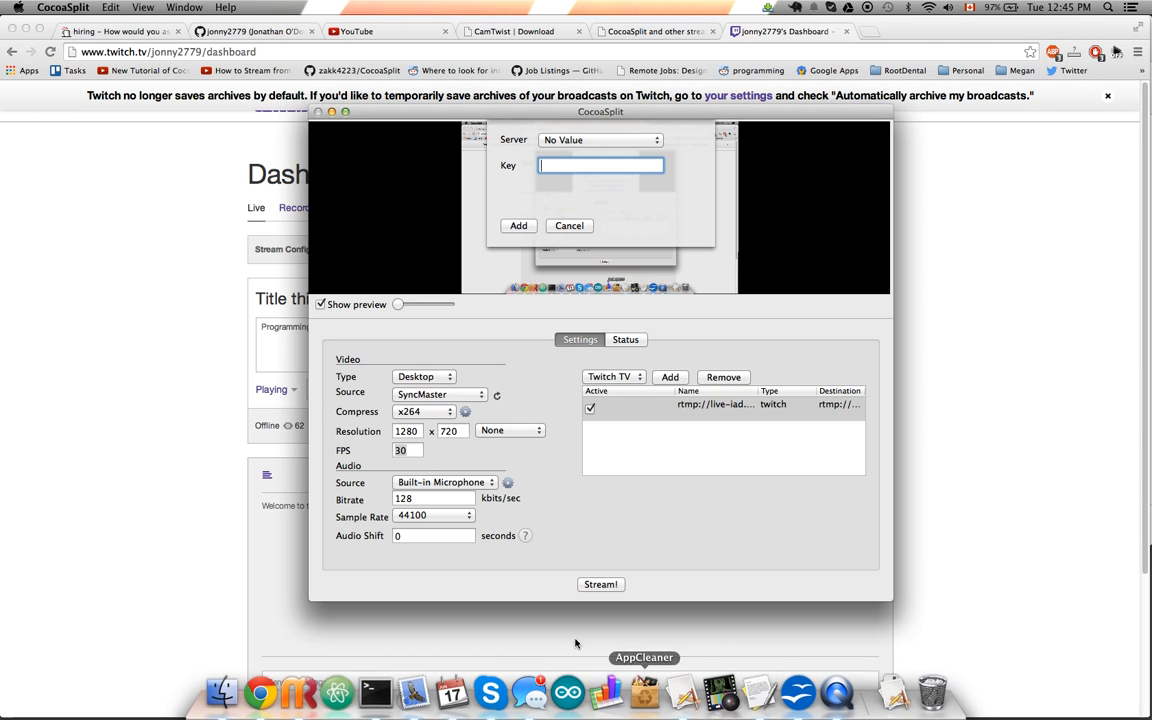
Start the Twitch broadcast, check its status (about 29.9 fps, no drops), and return to Settings.
{"action": "left_click", "coordinate": [569, 225]}
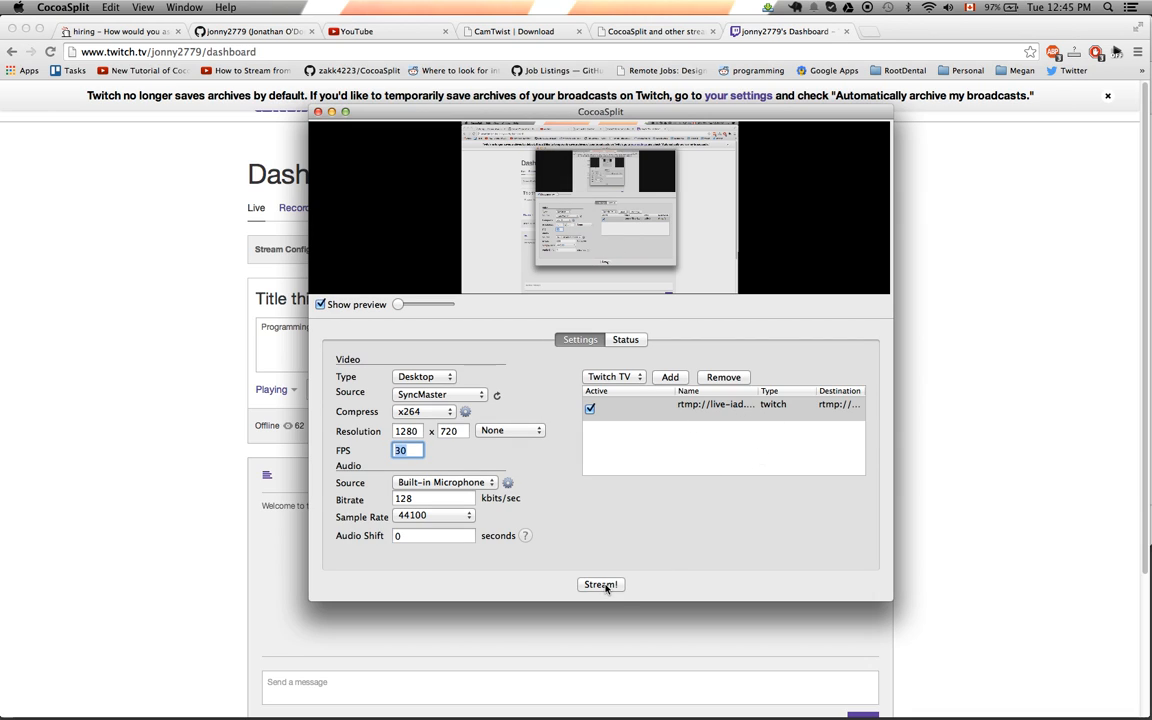
{"action": "left_click", "coordinate": [600, 584]}
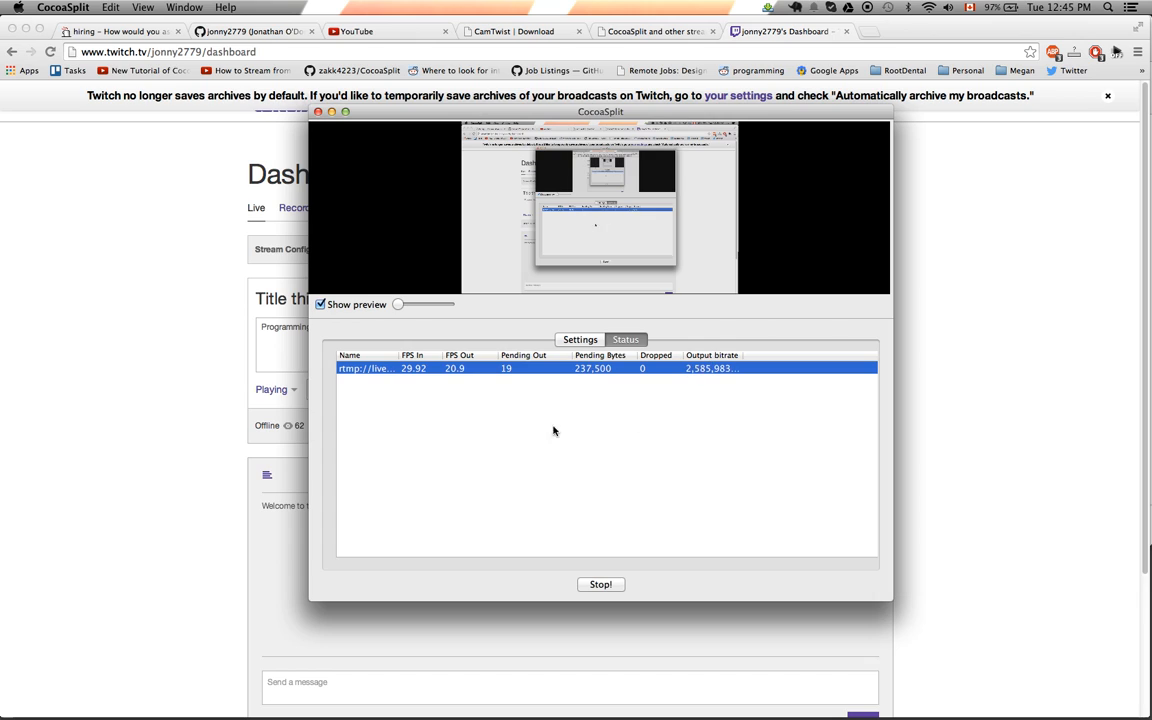
{"action": "left_click", "coordinate": [580, 339]}
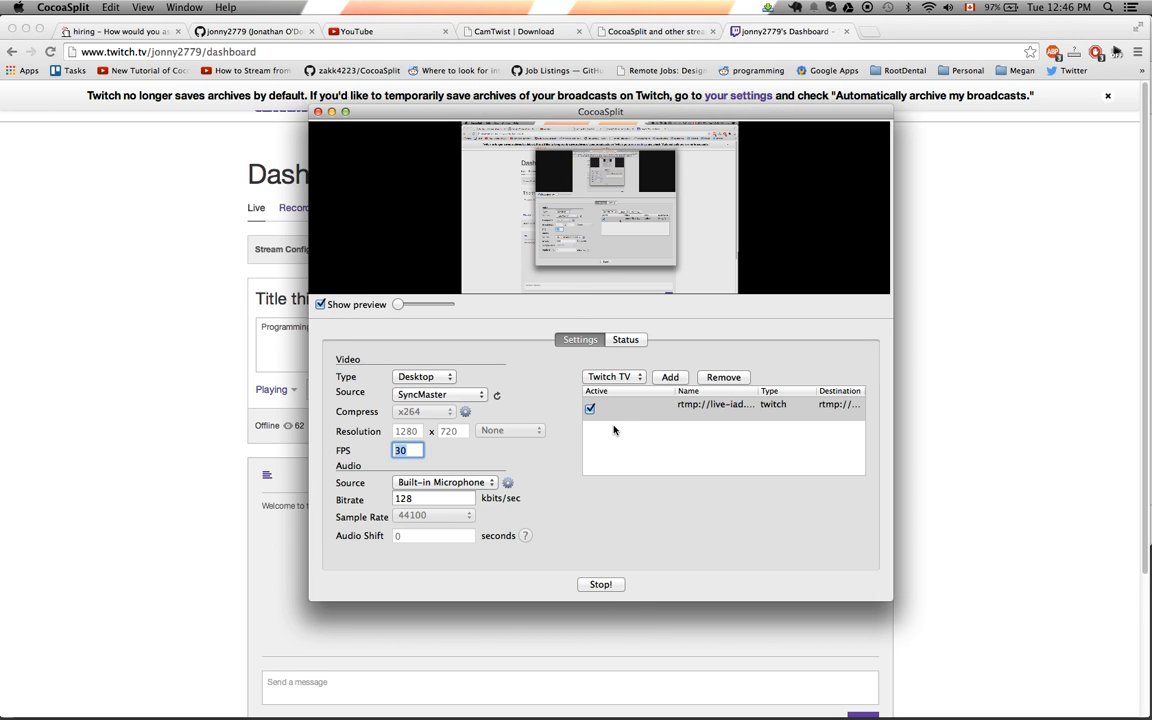
{"action": "mouse_move", "coordinate": [588, 240]}
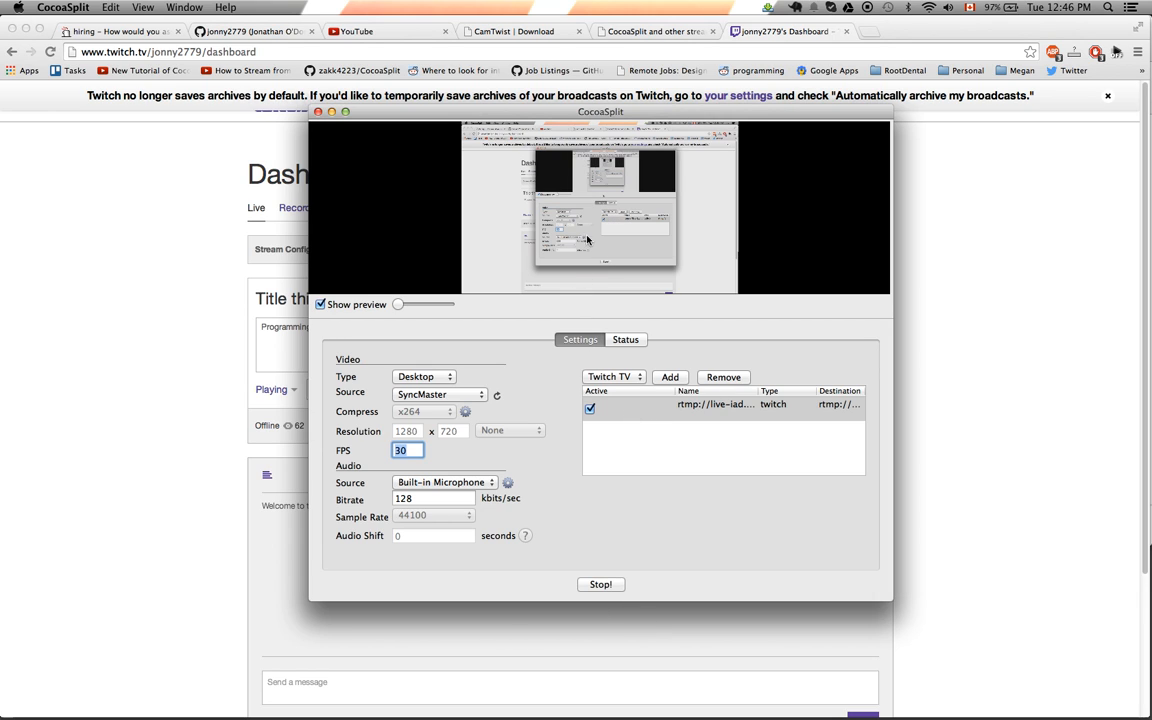
{"action": "mouse_move", "coordinate": [407, 468]}
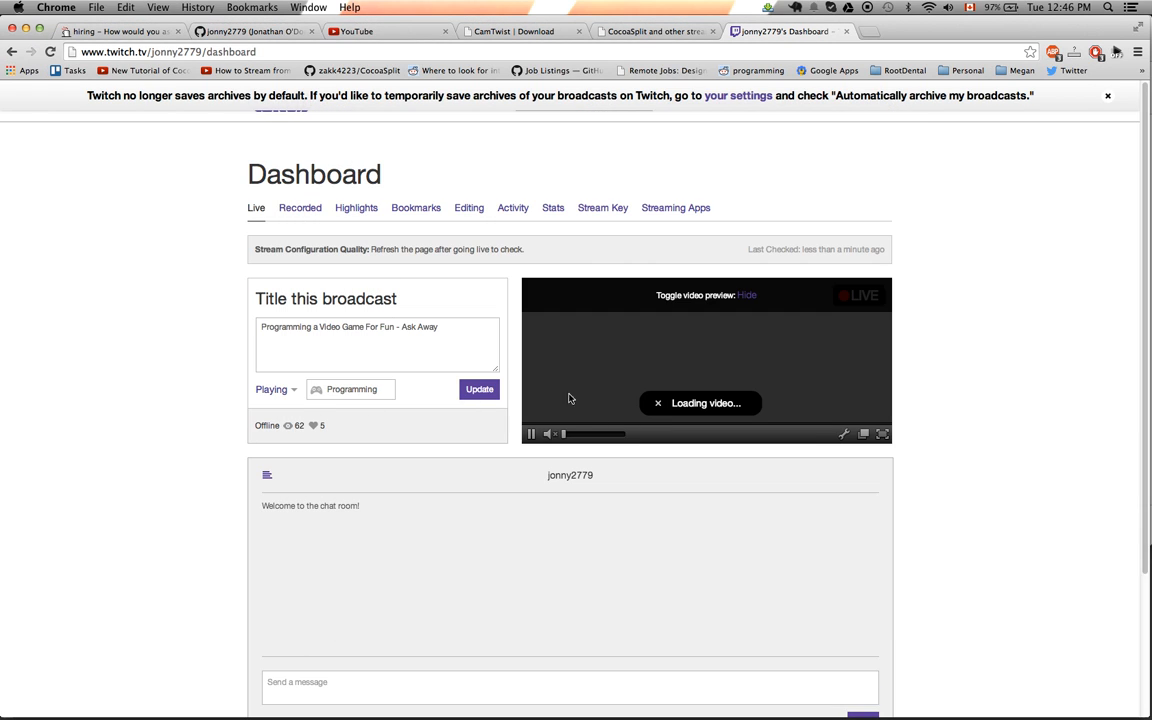
{"action": "mouse_move", "coordinate": [710, 393]}
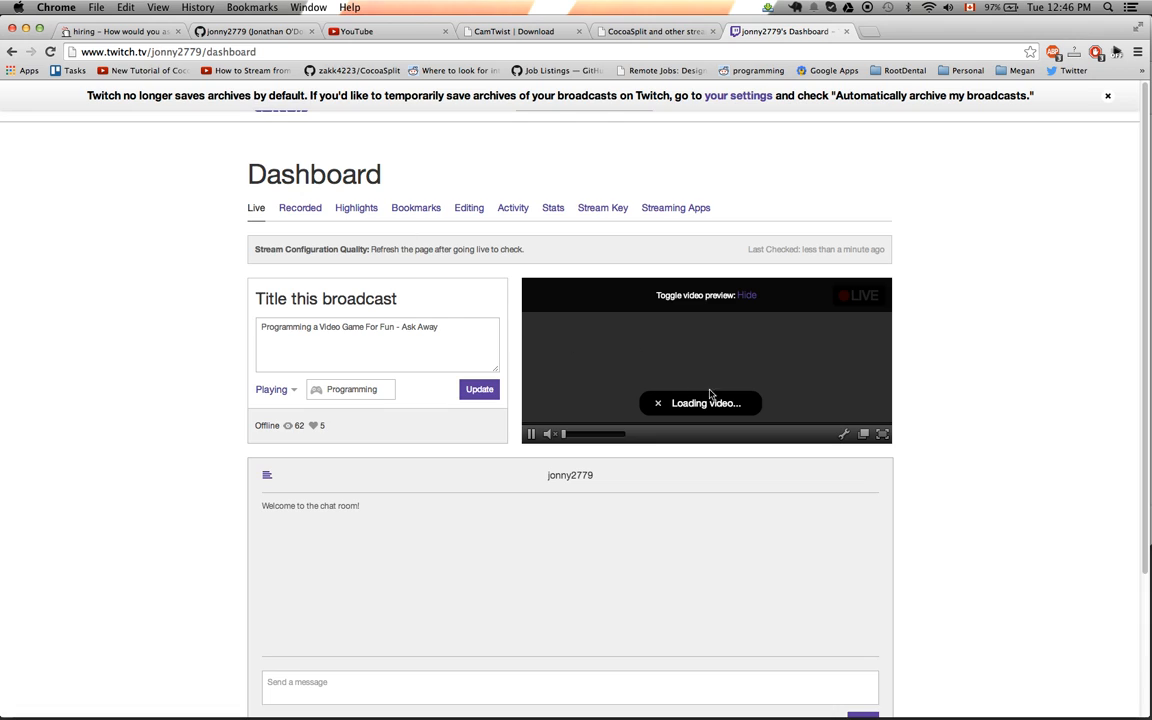
{"action": "mouse_move", "coordinate": [702, 420]}
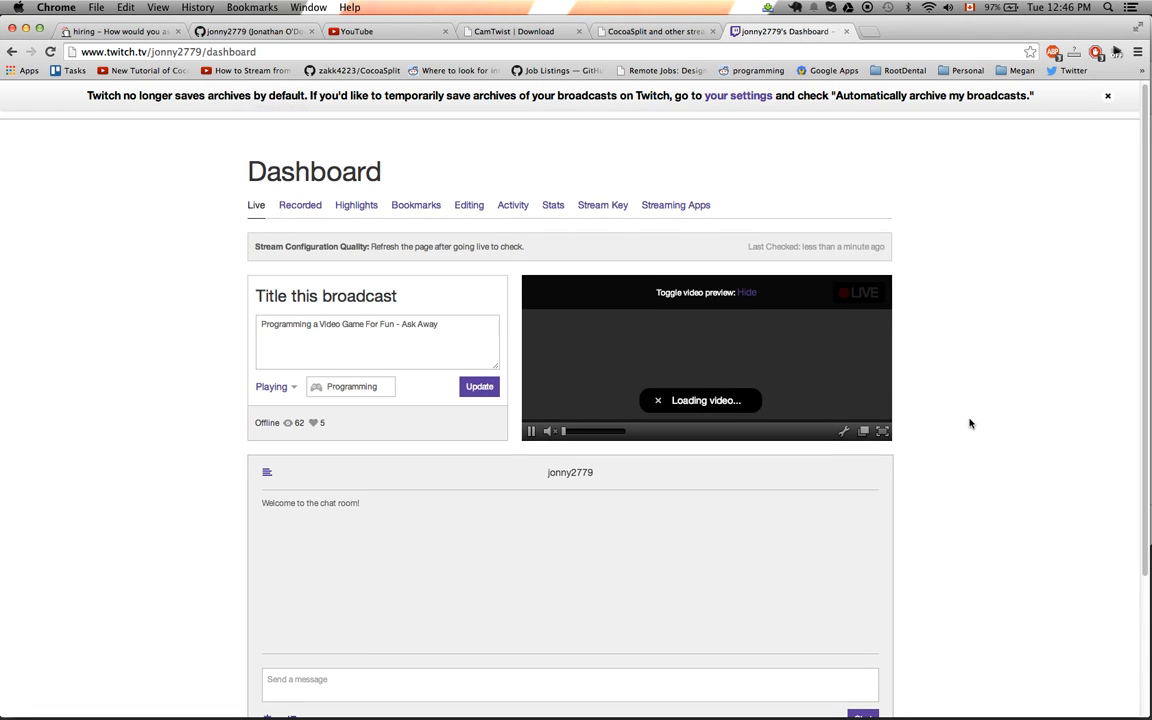
Watch the live desktop broadcast in the Twitch dashboard preview and toggle its mute.
{"action": "scroll", "scroll_direction": "down", "scroll_amount": 3}
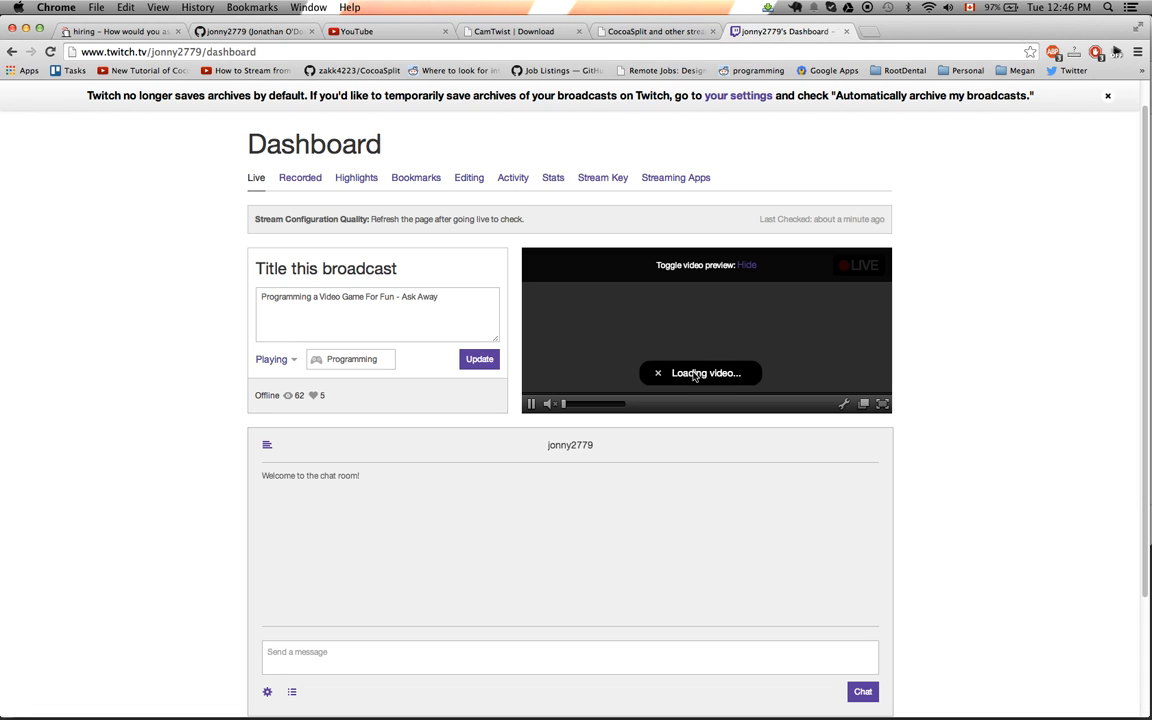
{"action": "mouse_move", "coordinate": [522, 277]}
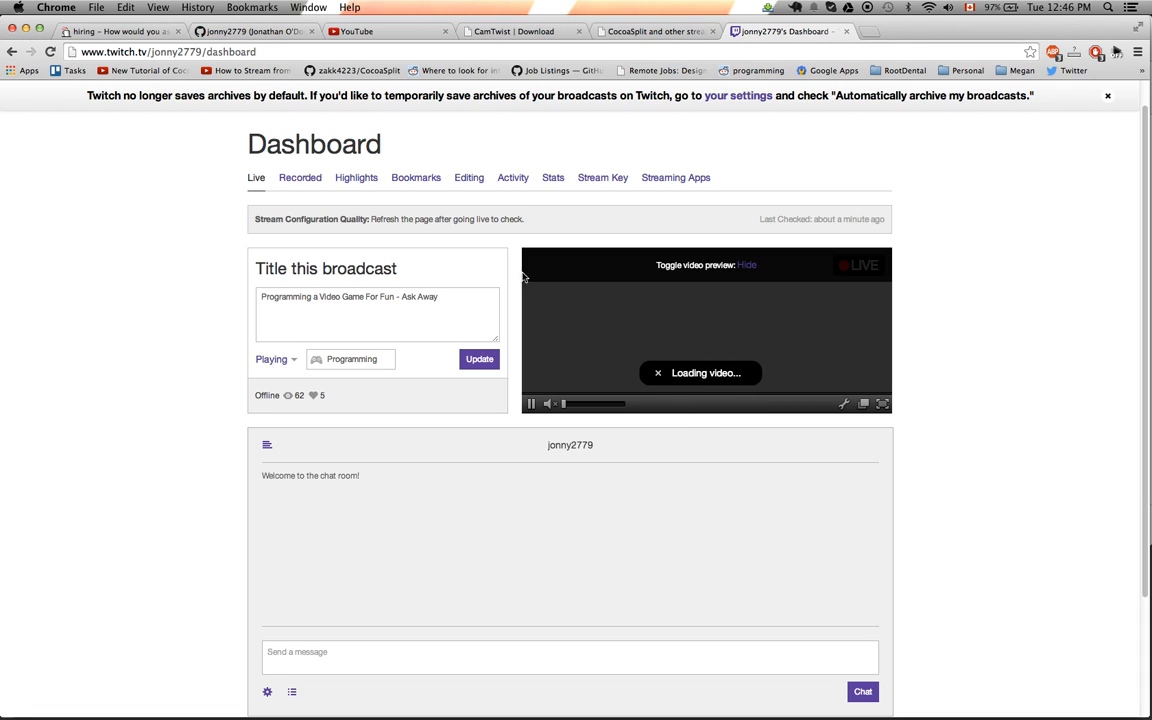
{"action": "mouse_move", "coordinate": [669, 281]}
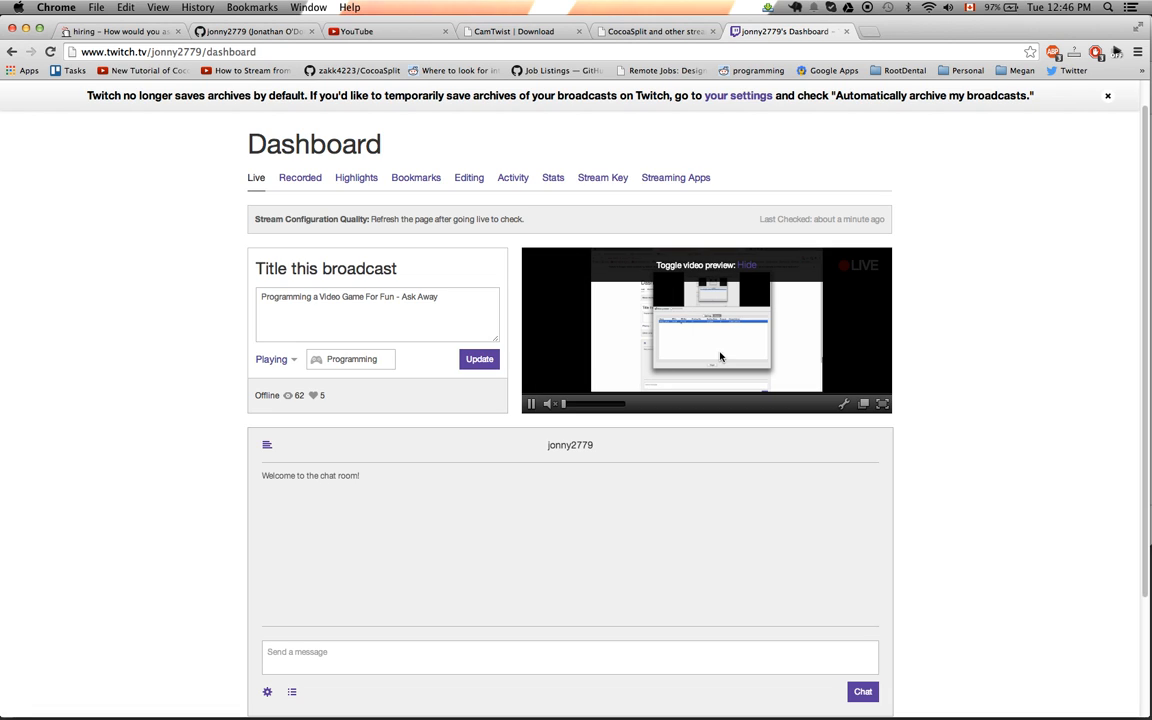
{"action": "mouse_move", "coordinate": [783, 390]}
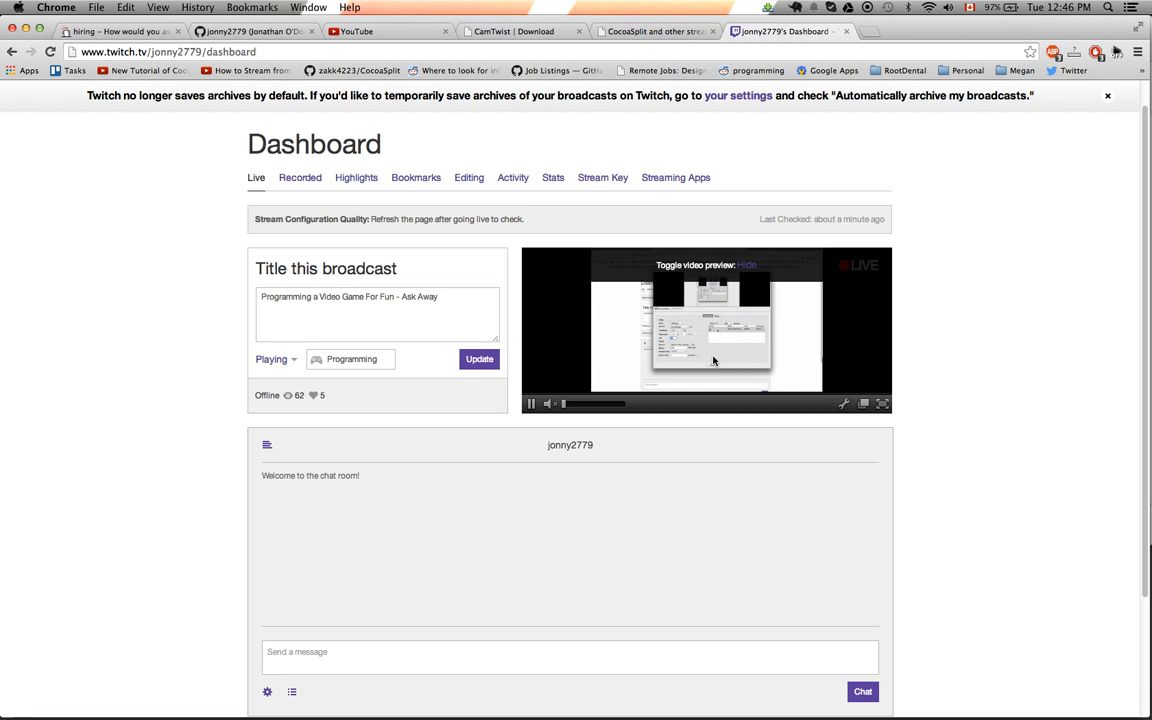
{"action": "mouse_move", "coordinate": [636, 432]}
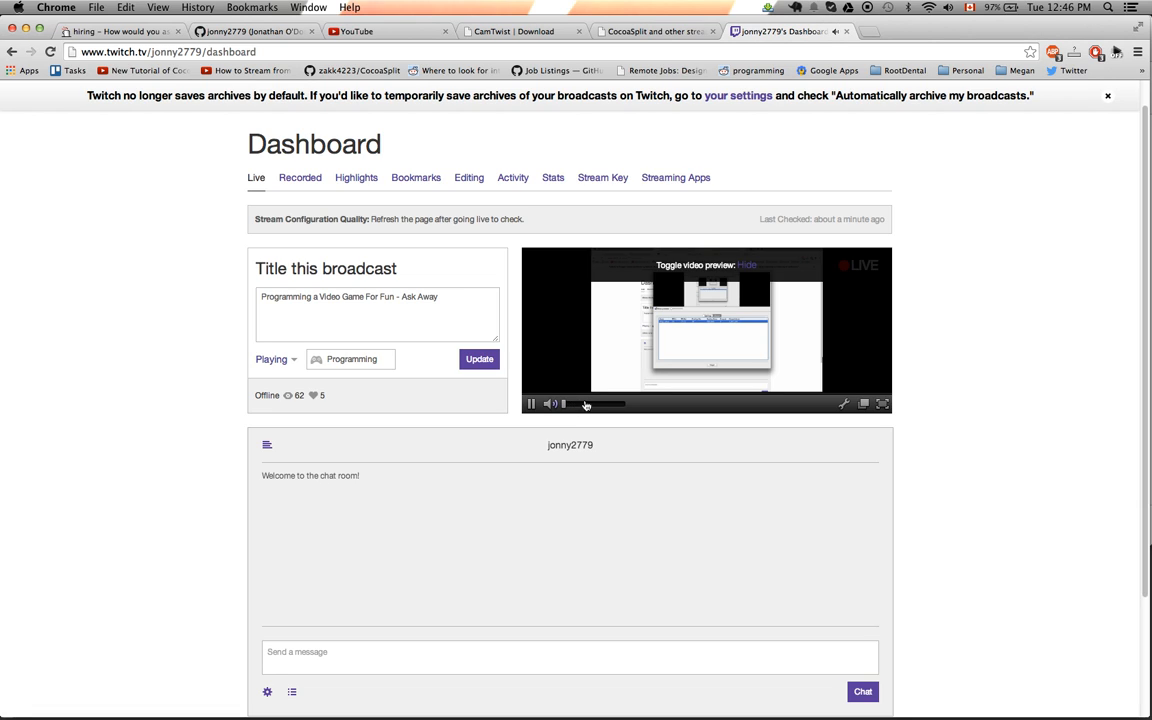
{"action": "left_click", "coordinate": [551, 404]}
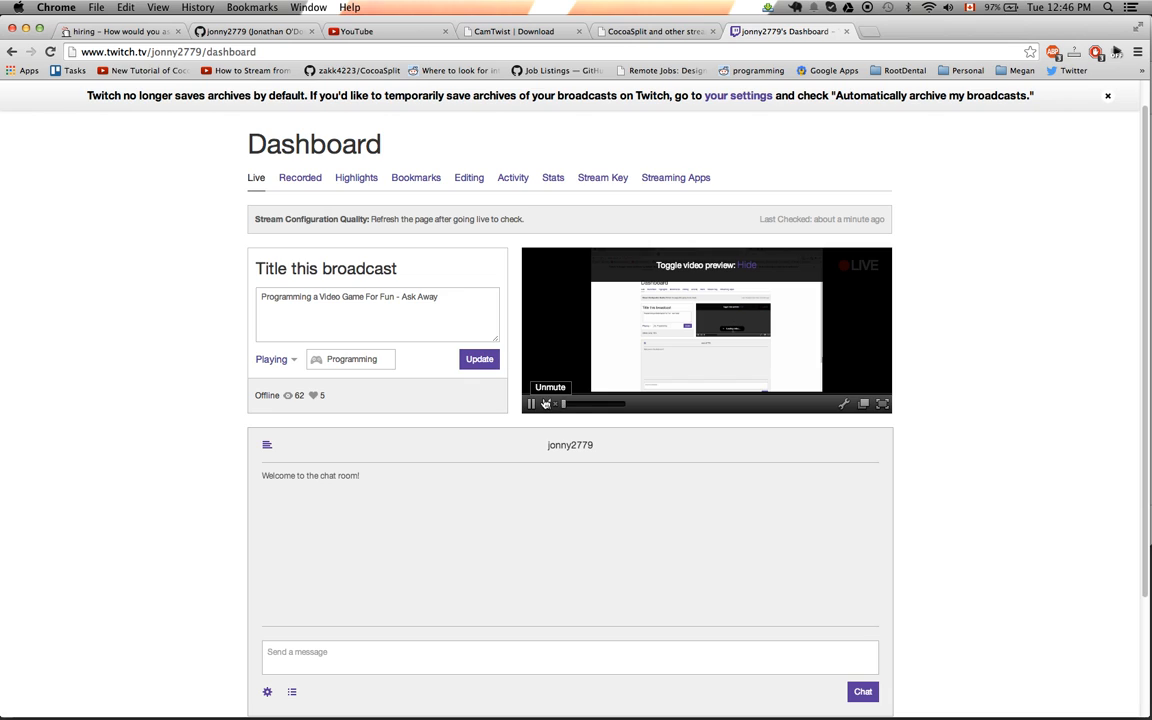
{"action": "left_click", "coordinate": [546, 403]}
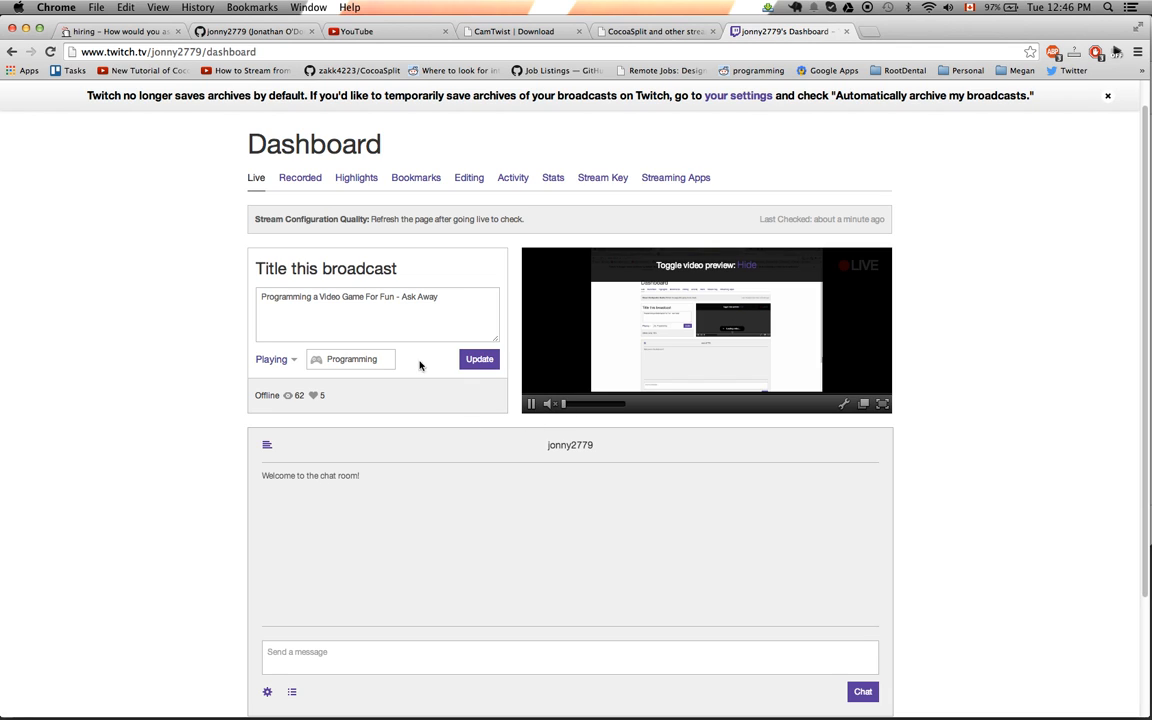
{"action": "mouse_move", "coordinate": [725, 280]}
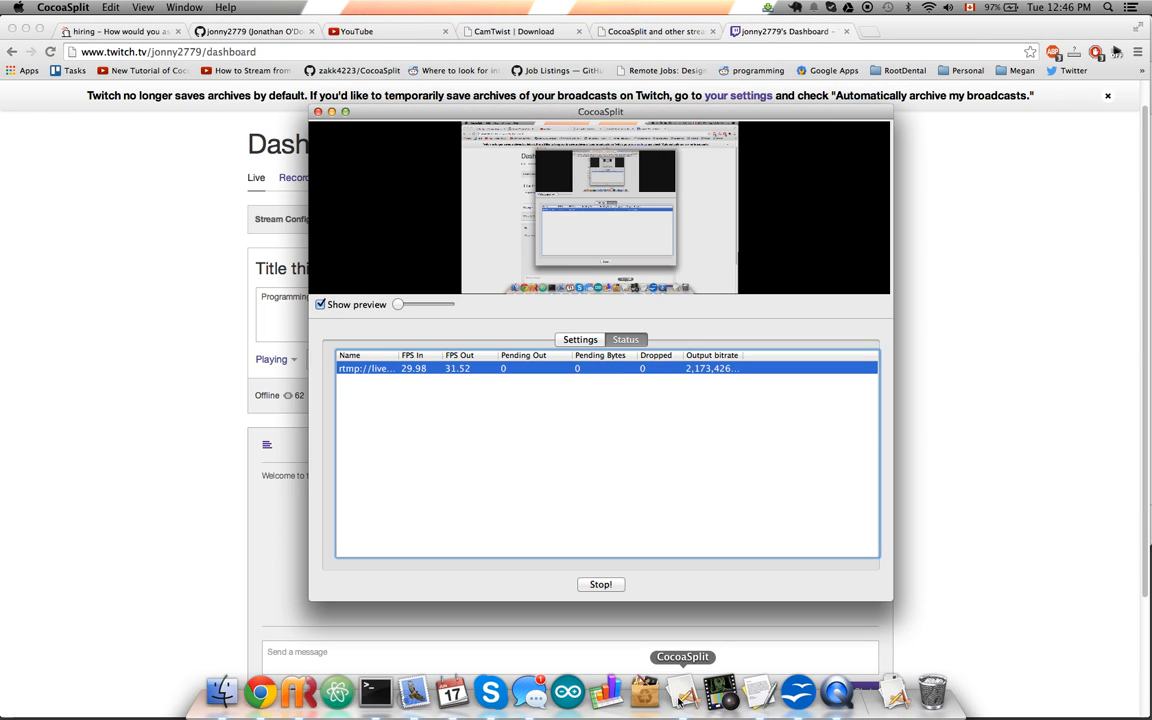
Stop the CocoaSplit broadcast, confirm Twitch shows offline, and switch to the GitHub profile tab.
{"action": "left_click", "coordinate": [580, 339]}
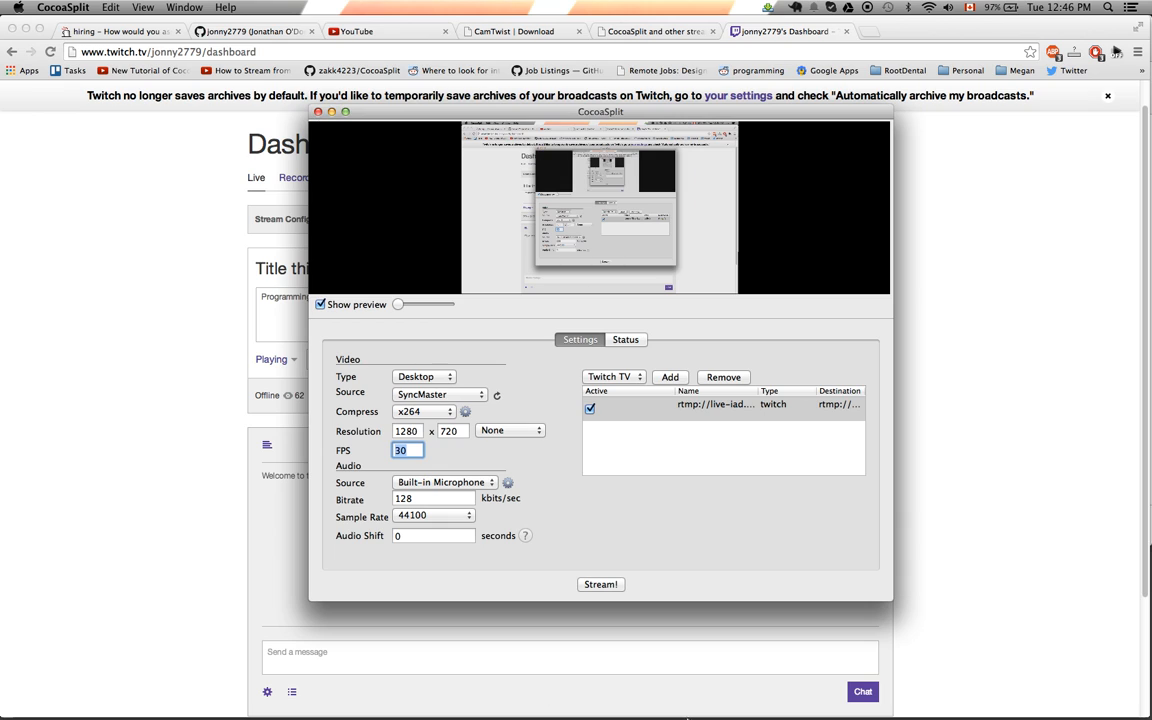
{"action": "mouse_move", "coordinate": [835, 690]}
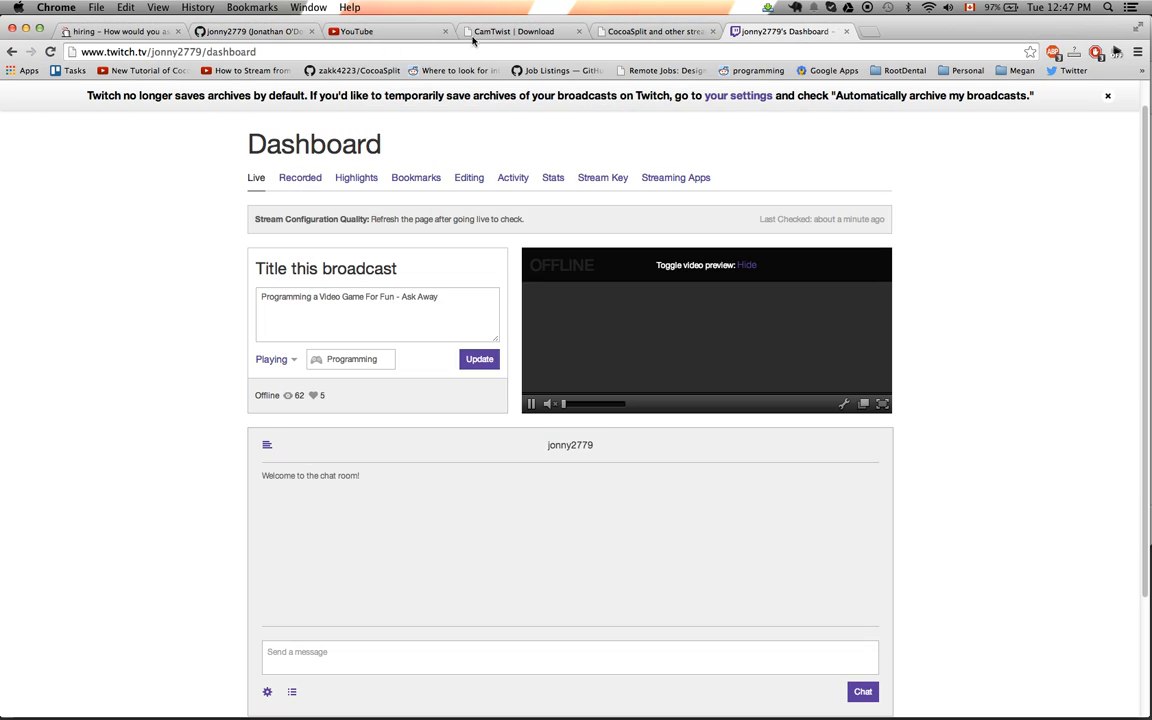
{"action": "left_click", "coordinate": [250, 31]}
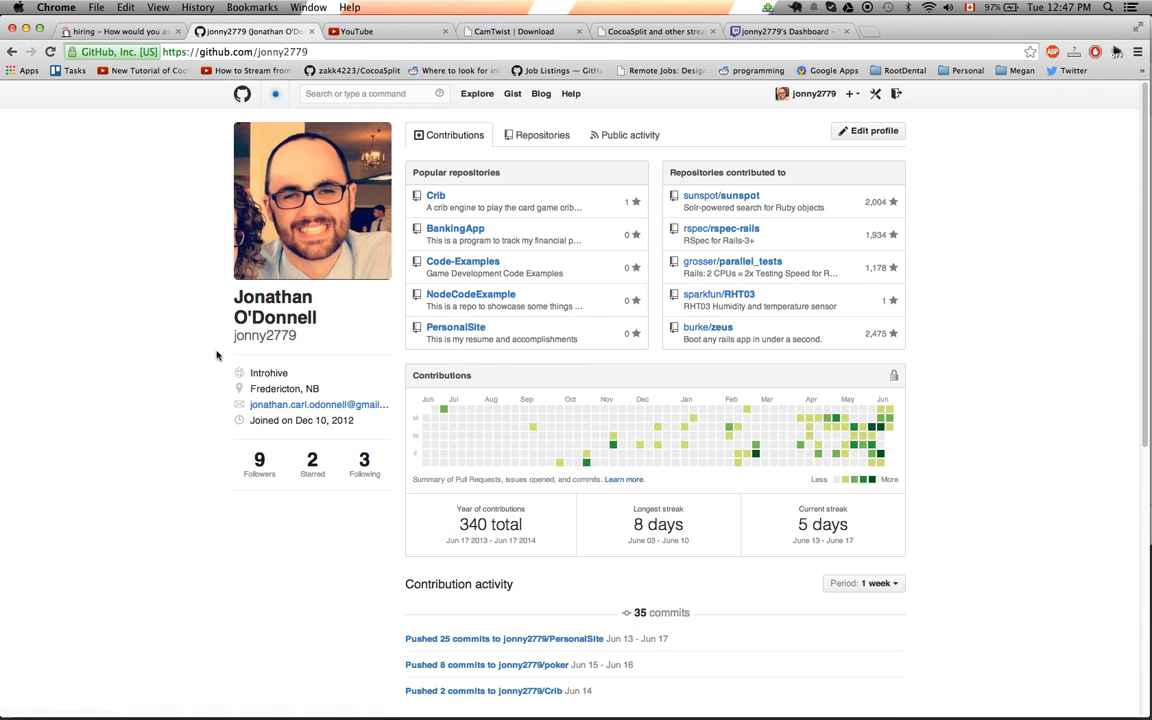